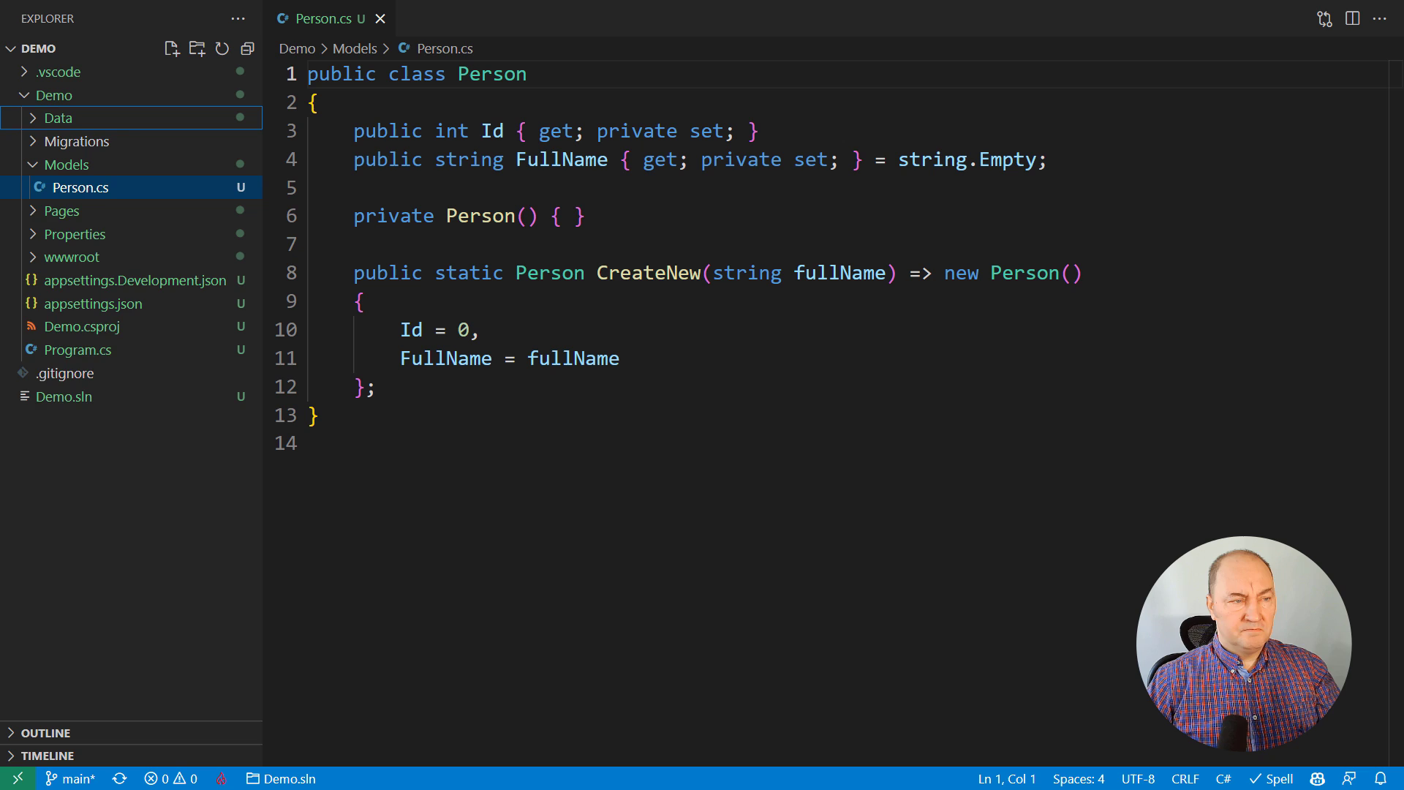
Step: Add the CreatePerson migration to Demo.csproj and run 'dotnet ef database update' on it
click(124, 141)
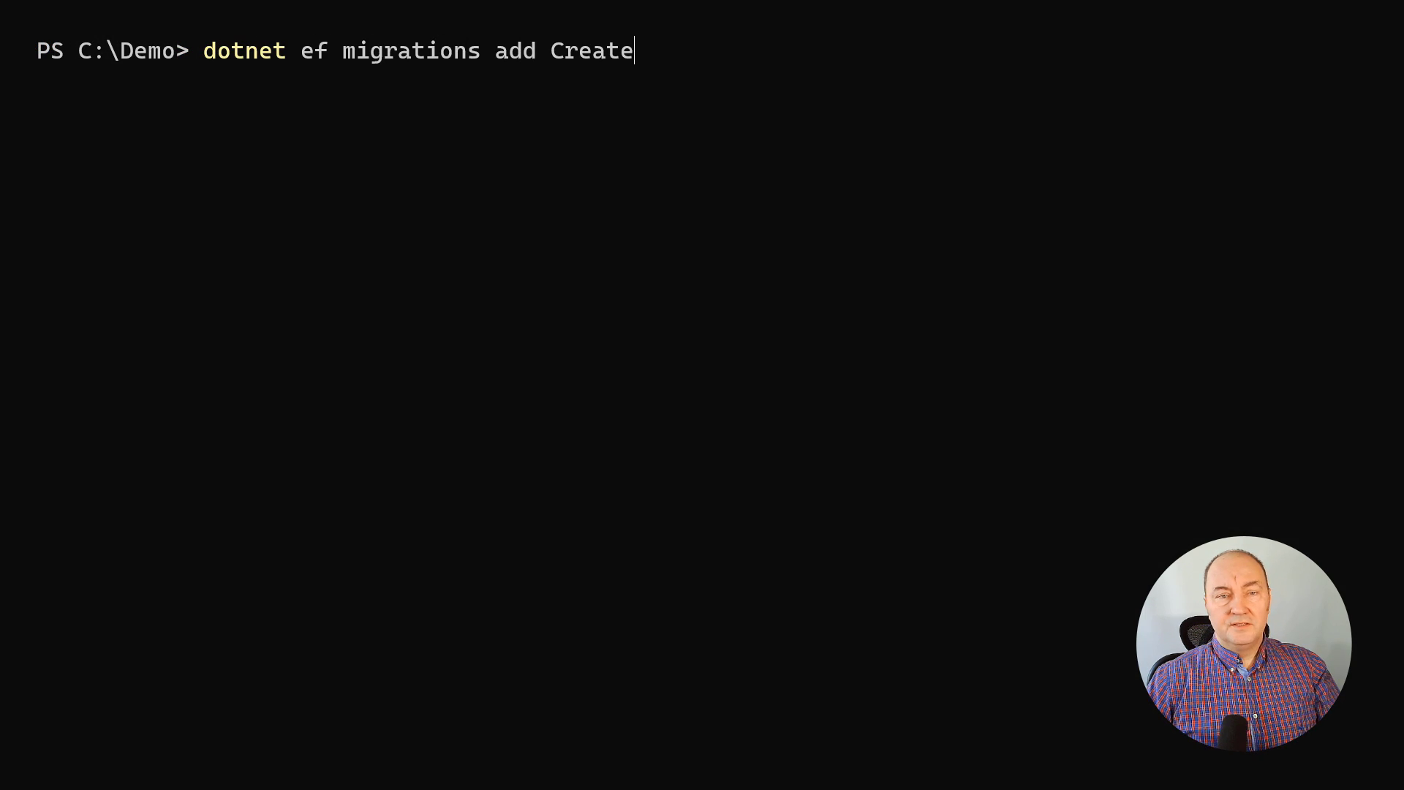
text(Person --project .\Demo\Demo.csproj)
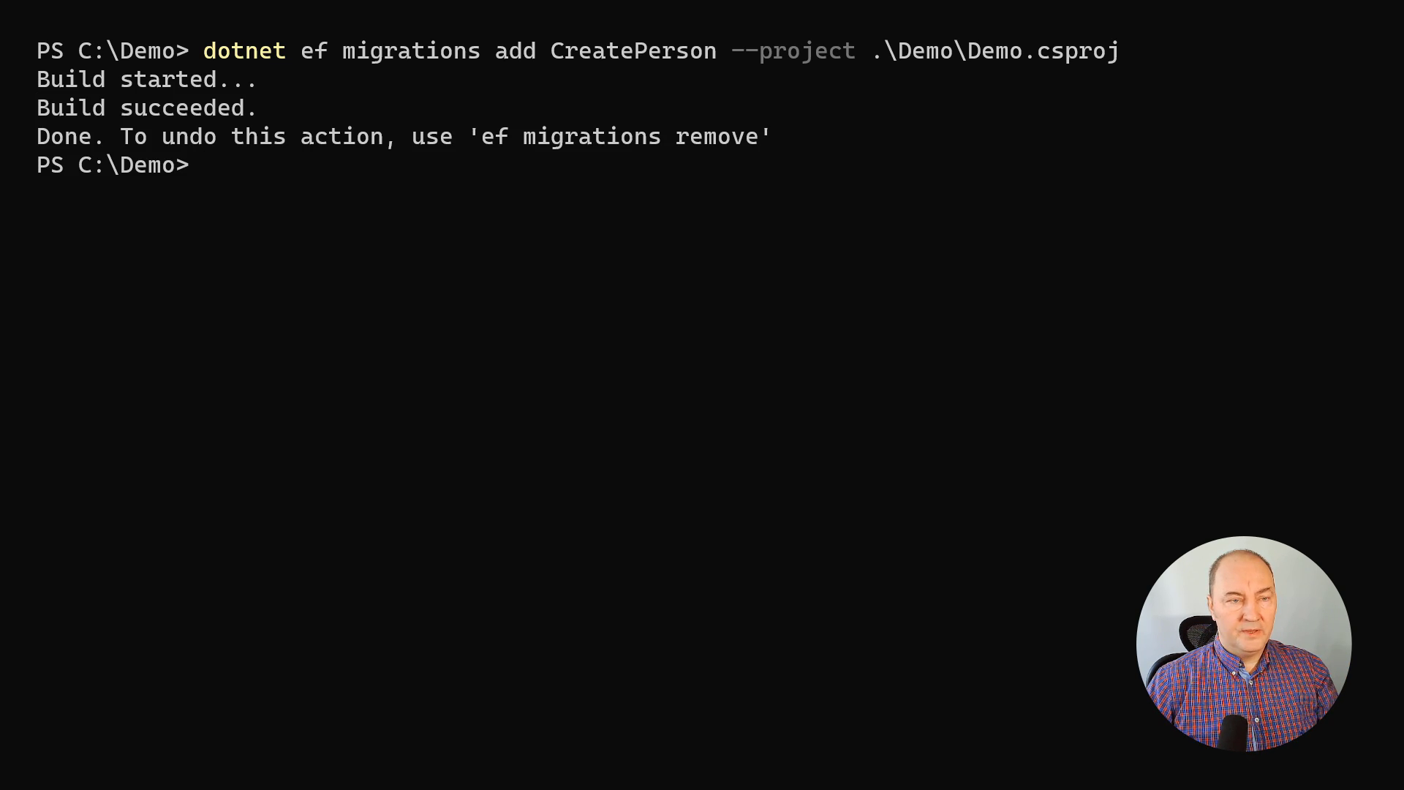
text(dotnet ef)
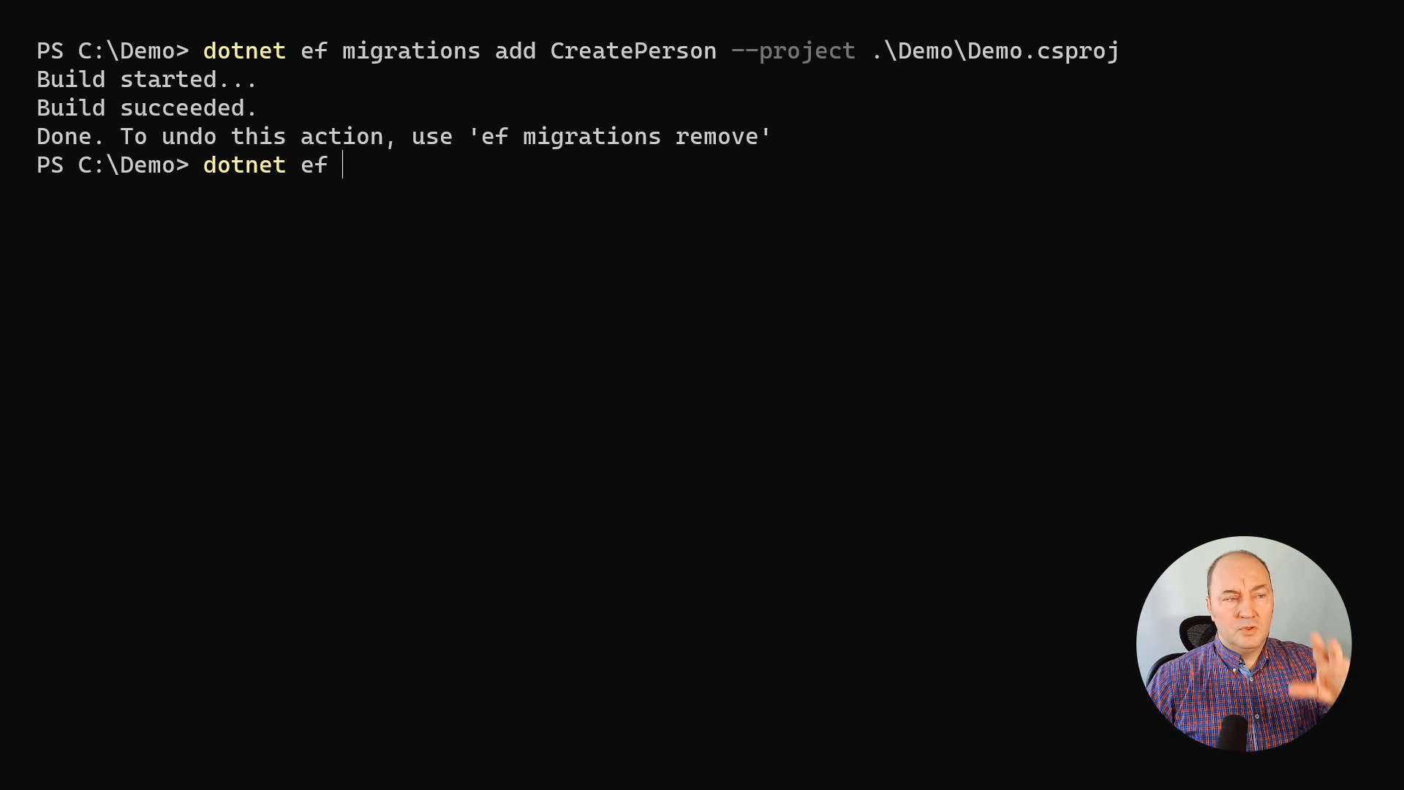
text(database update --project .\Demo\Demo.csproj)
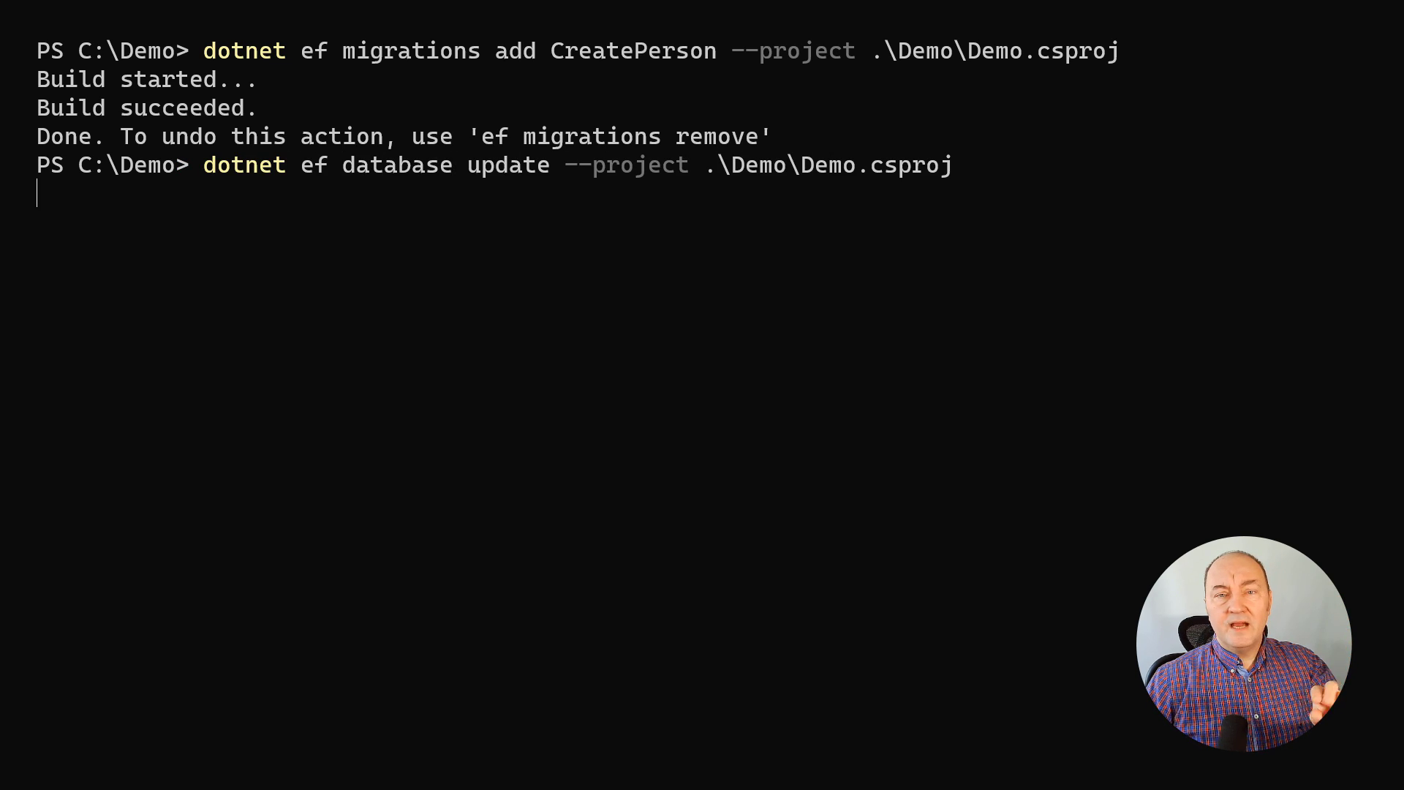
key(enter)
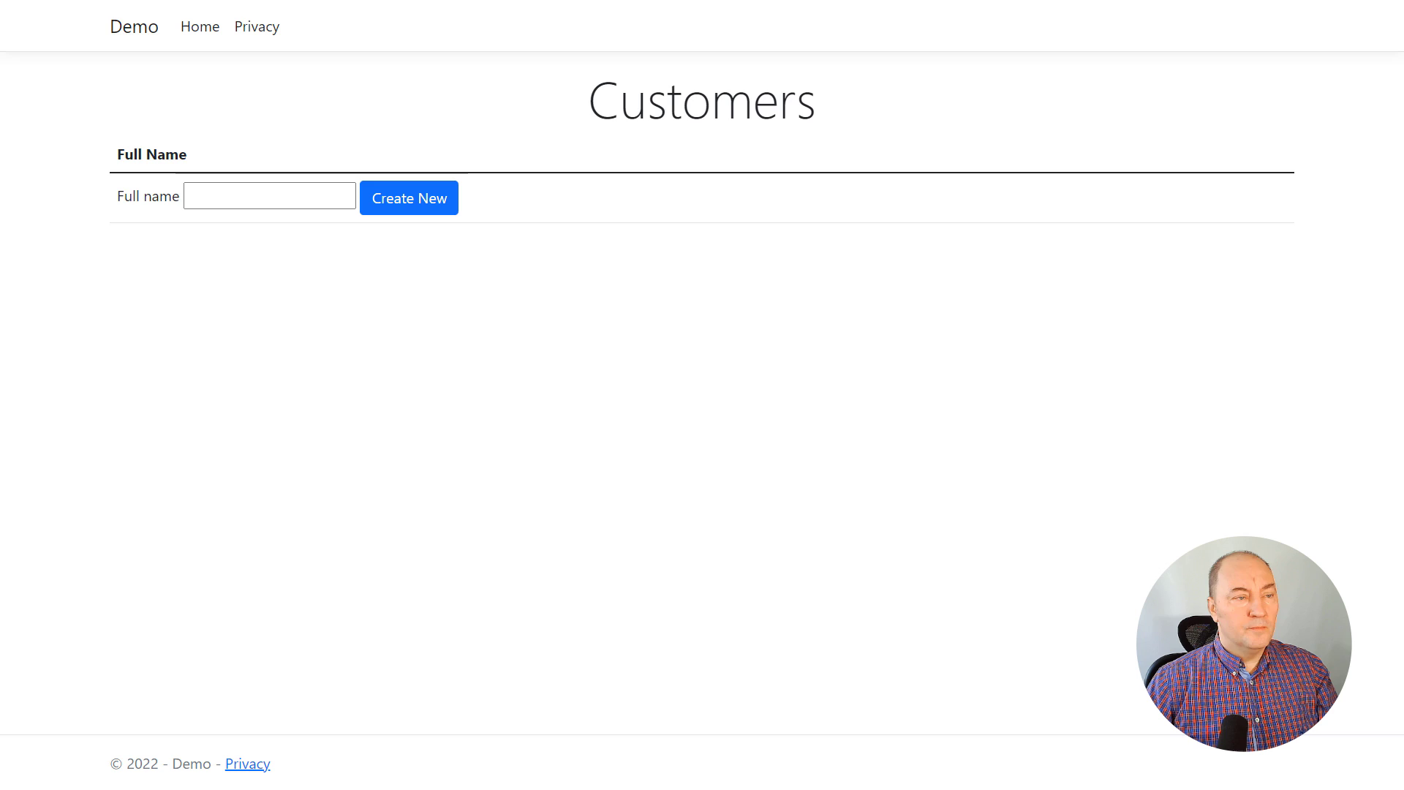
Step: Enter a customer's full name and save the entry with Create New
click(268, 195)
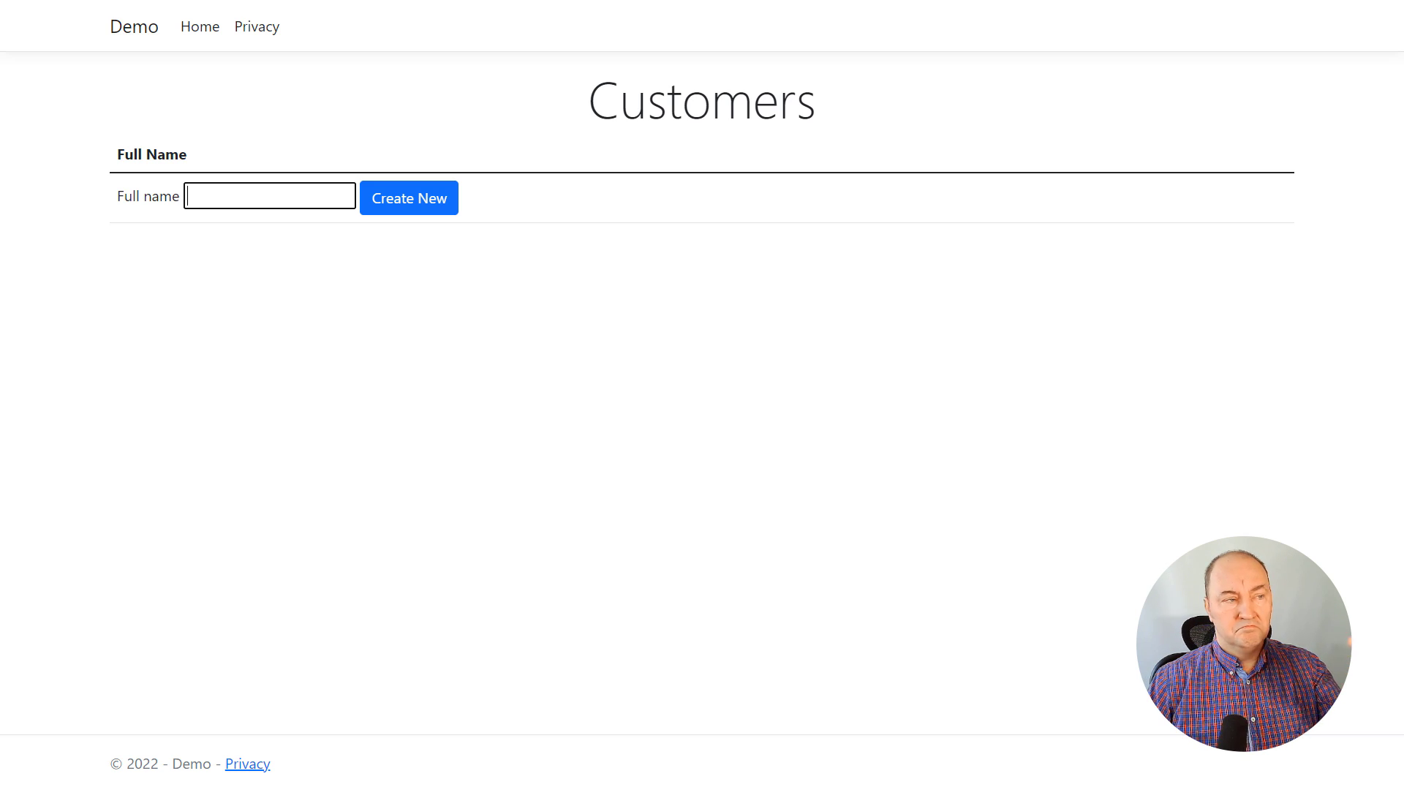
click(408, 197)
text(Alan)
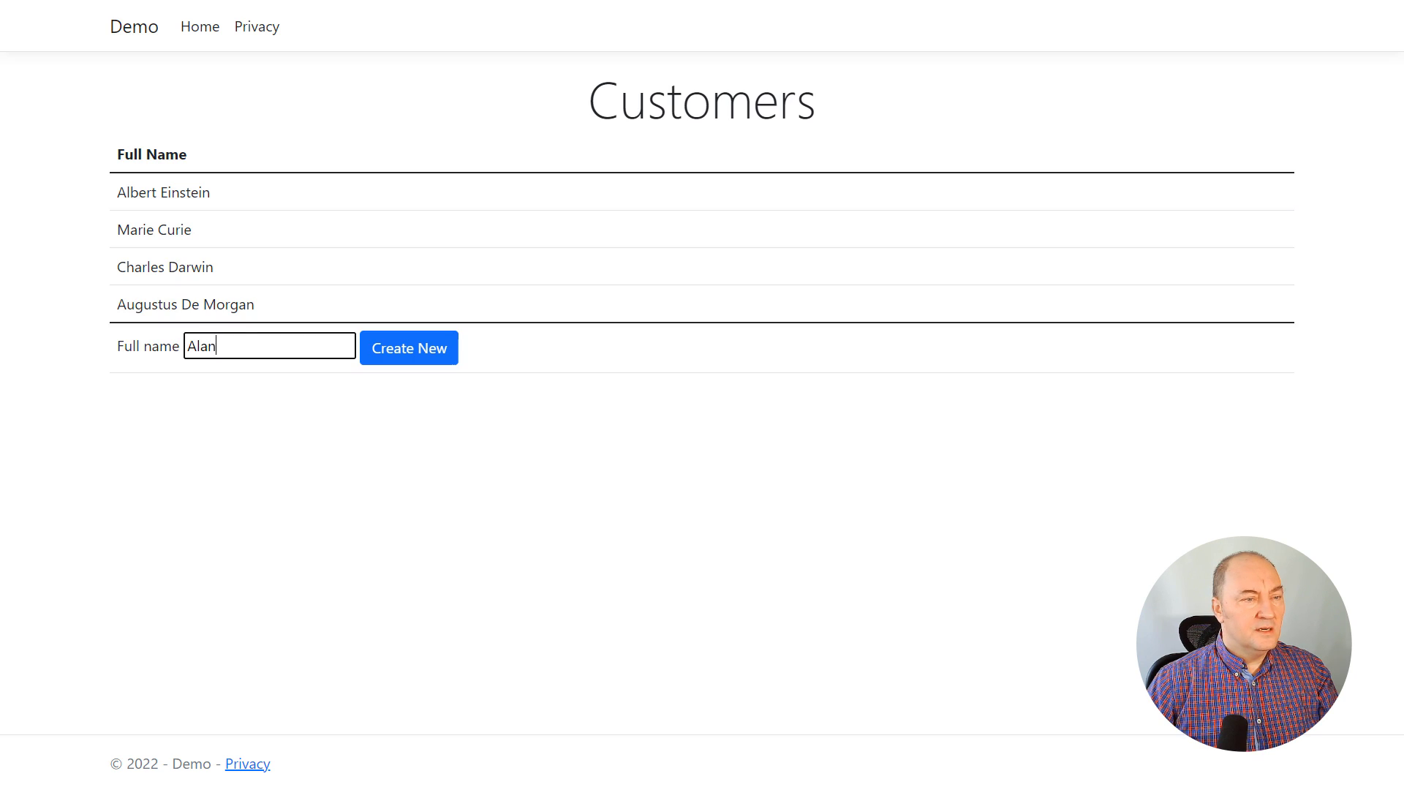
click(407, 347)
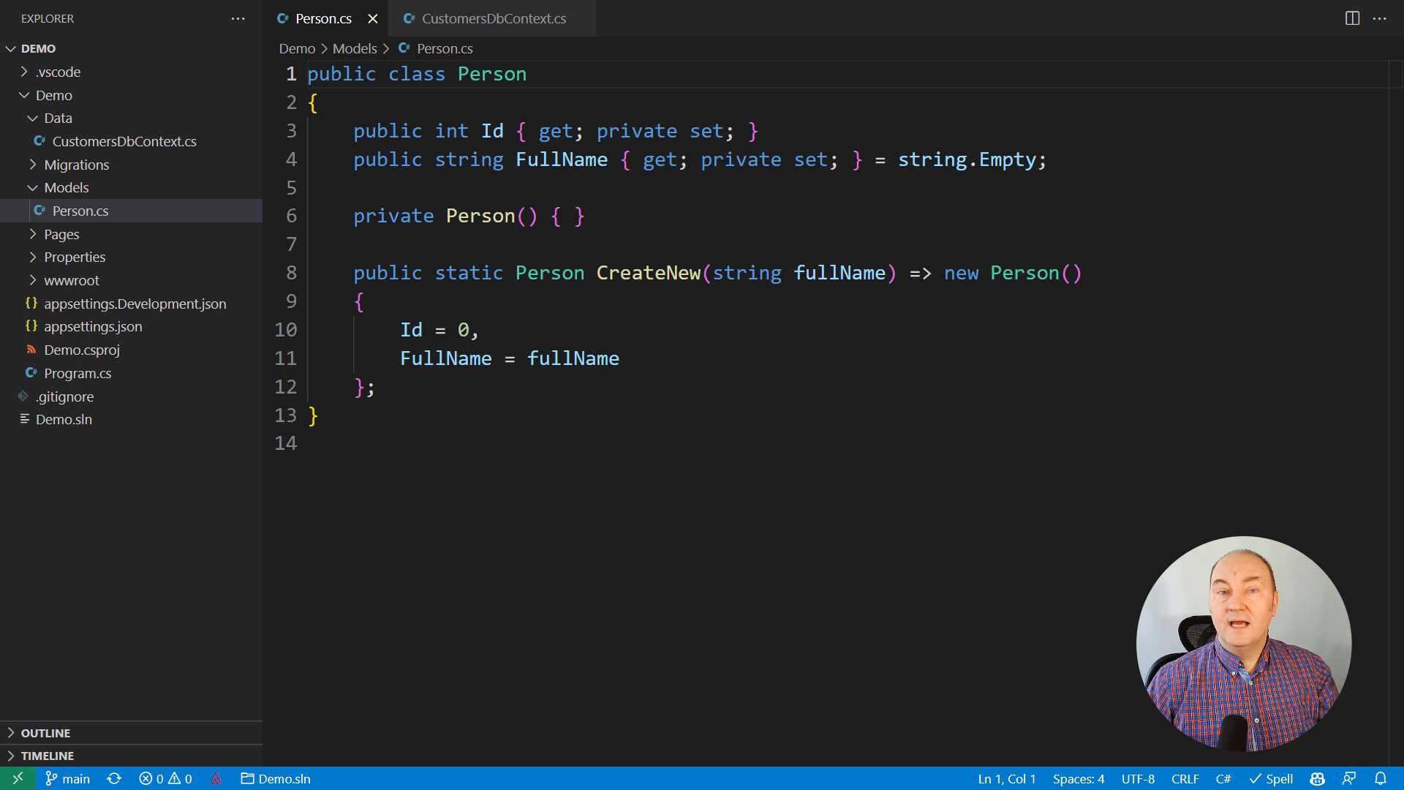
Step: Add 'public int BirthYear { get; private set; } = 0;' and assign BirthYear = birthYear in CreateNew
key(Enter)
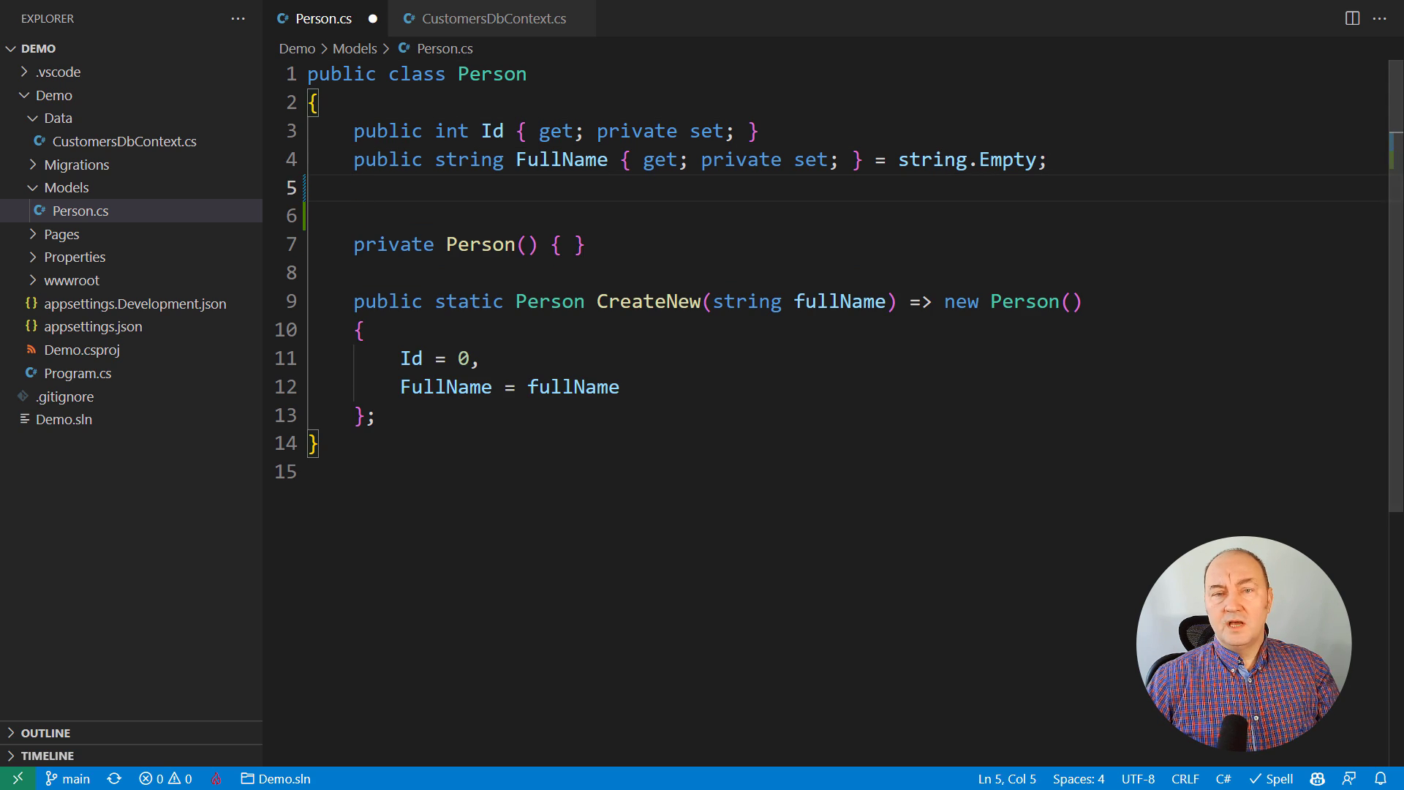
text(public int BirthYear { get; private set; } = 0;)
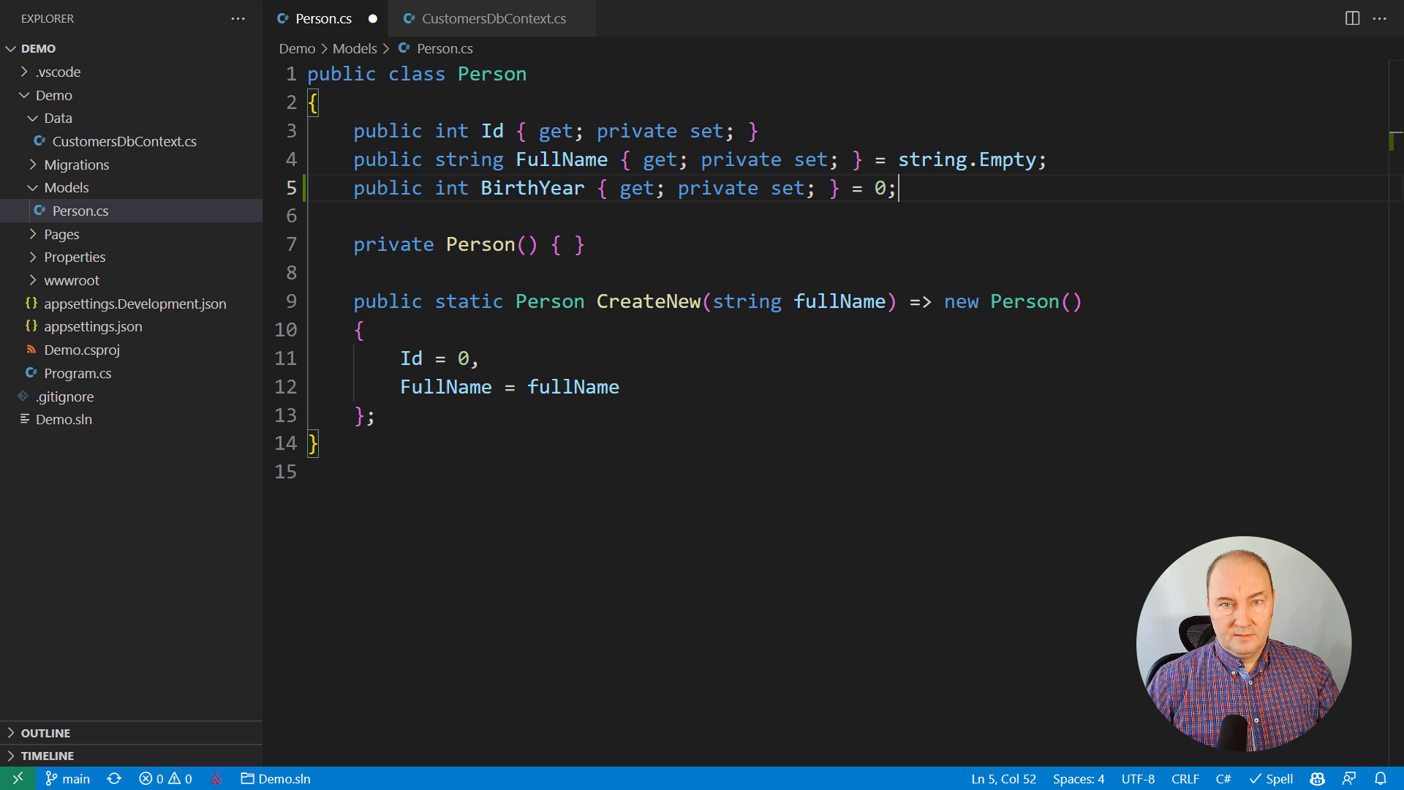
text(BirthYe)
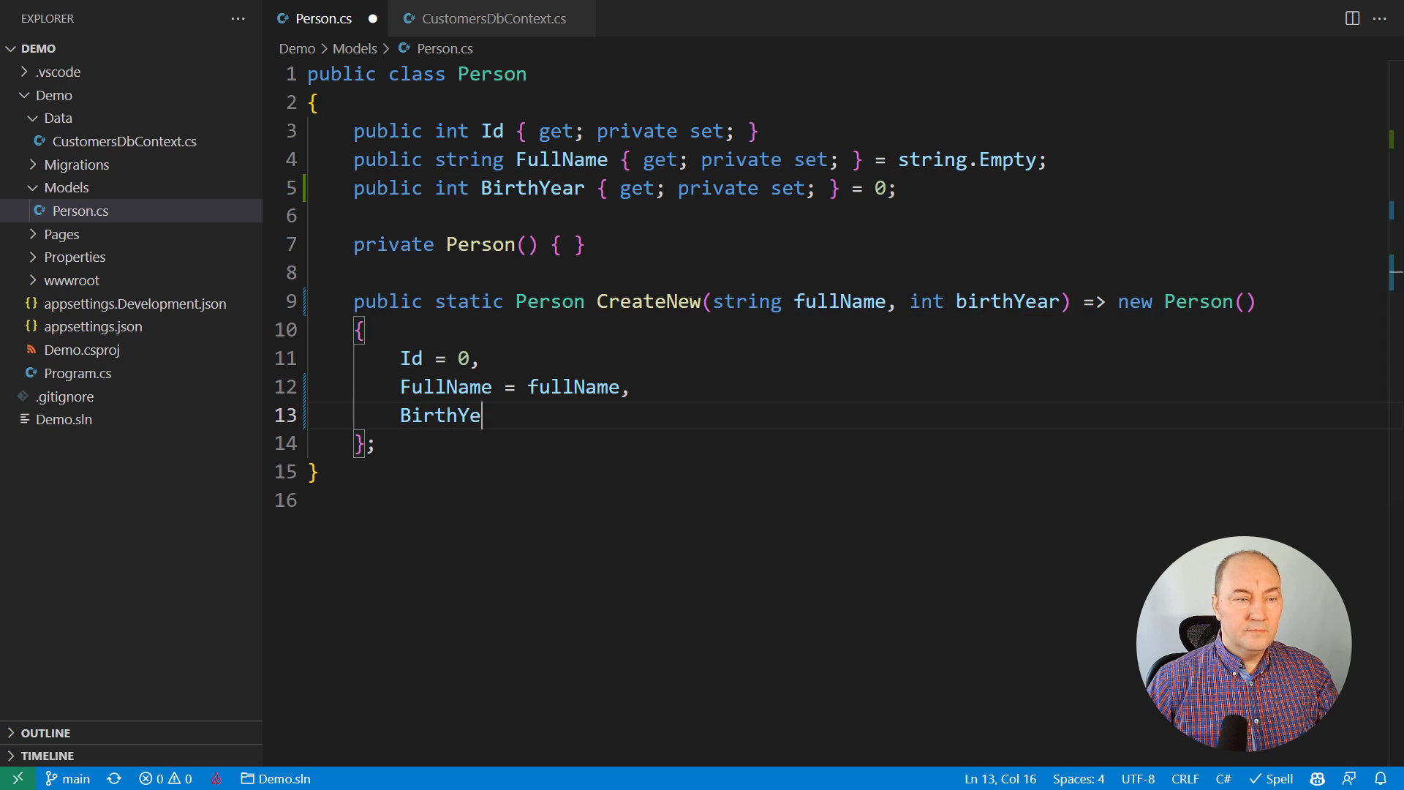
text(ar = birthYear)
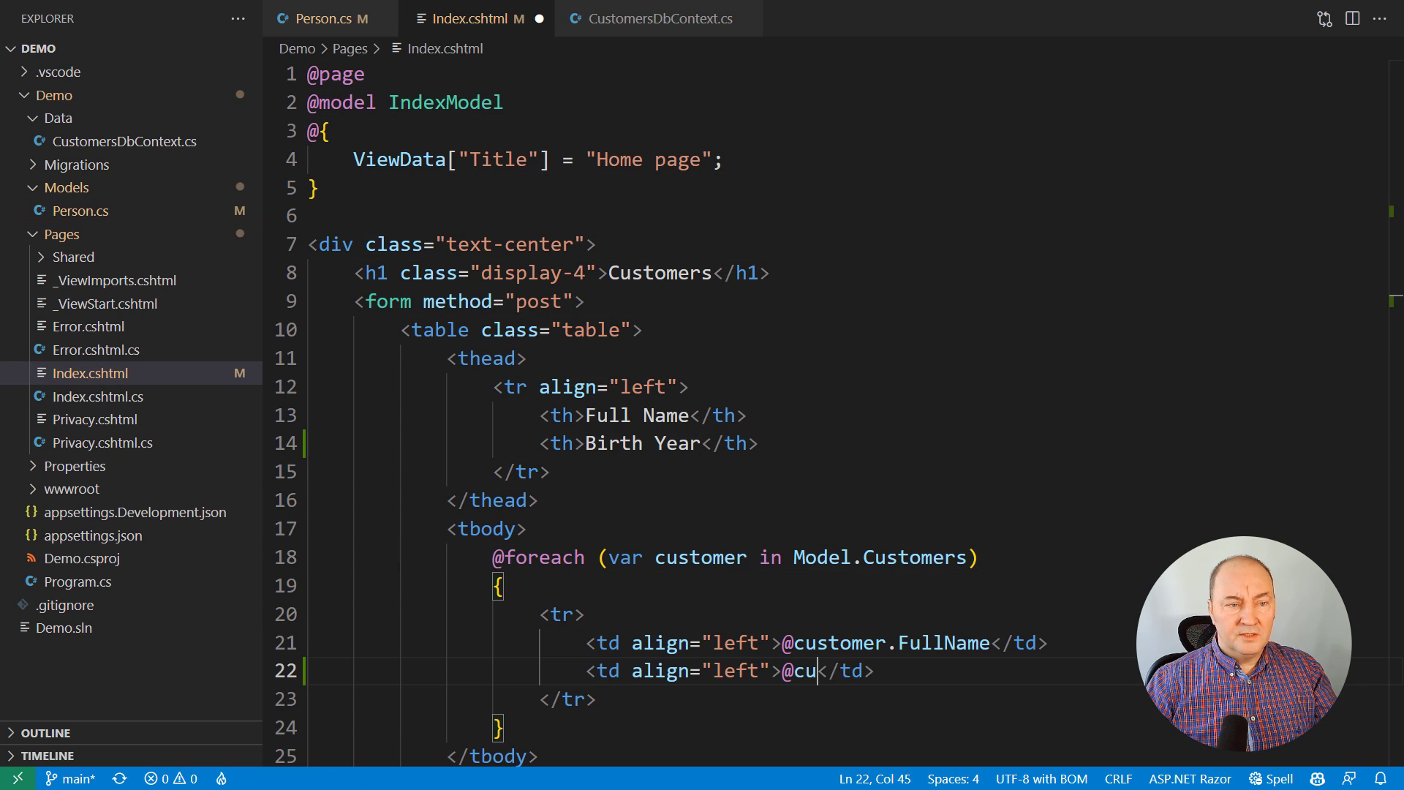
Step: Show Customer.BirthYear and a 'Born in' input, then pass int birthYear through OnPostAsync
text(stomer.BirthYear)
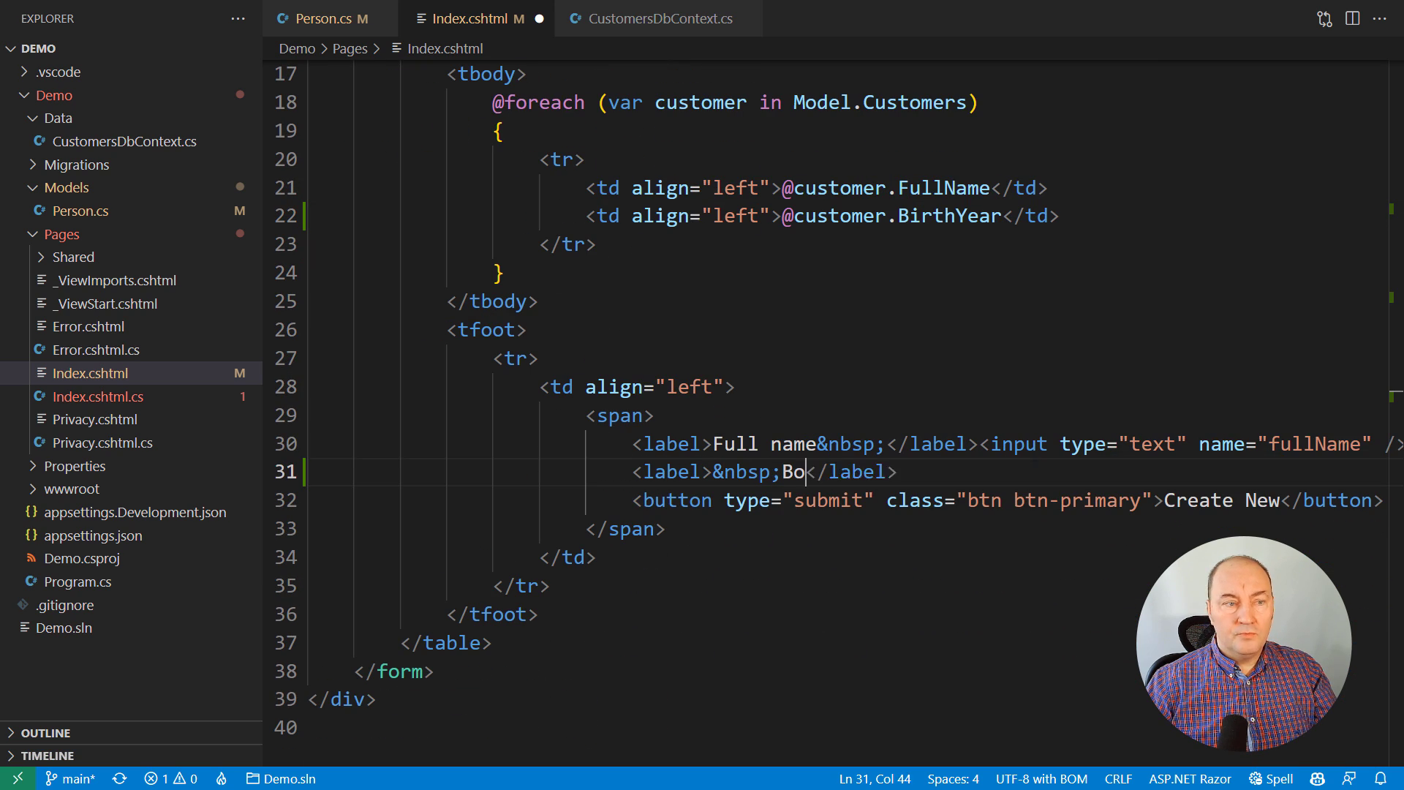
text(rn in&nbsp;</label><input type="text" name="bir)
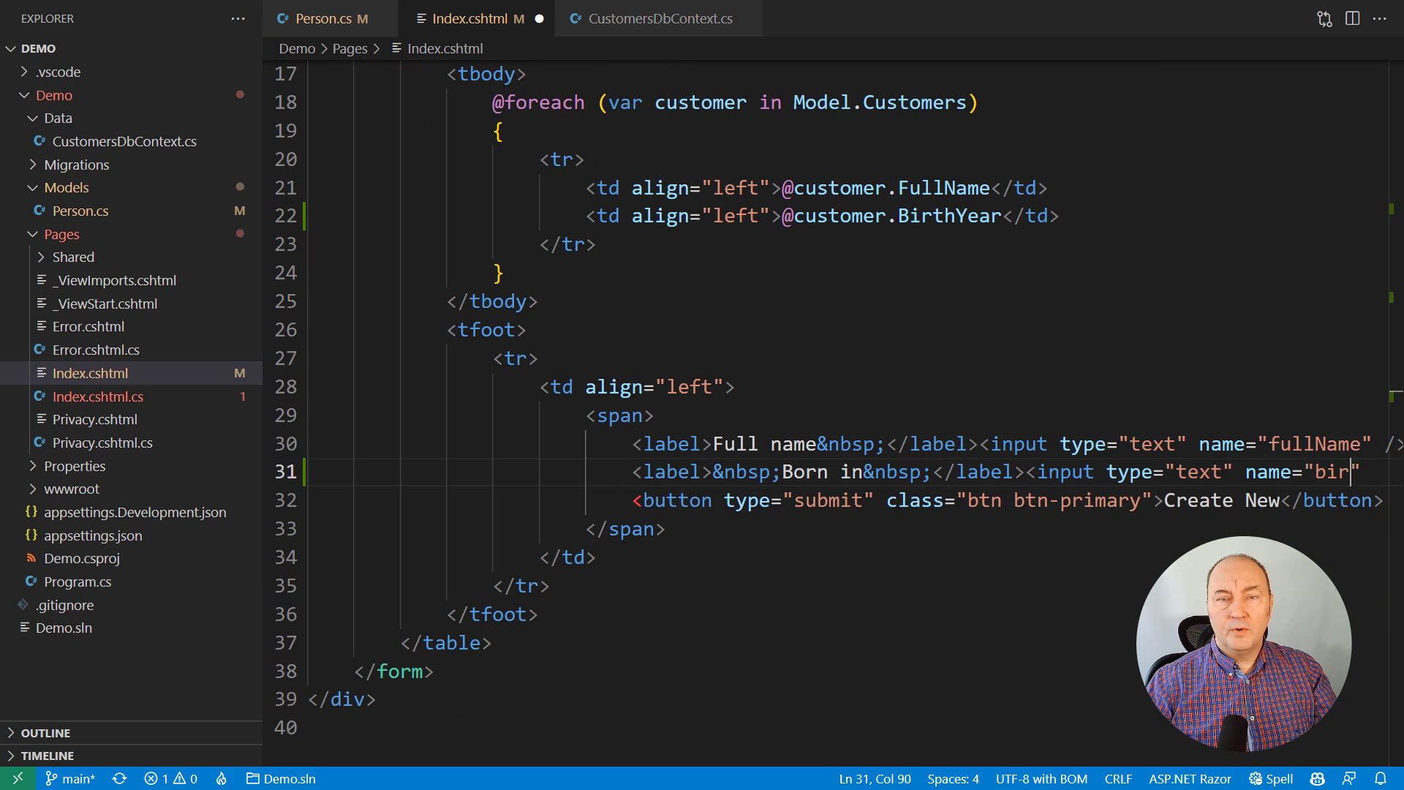
click(634, 17)
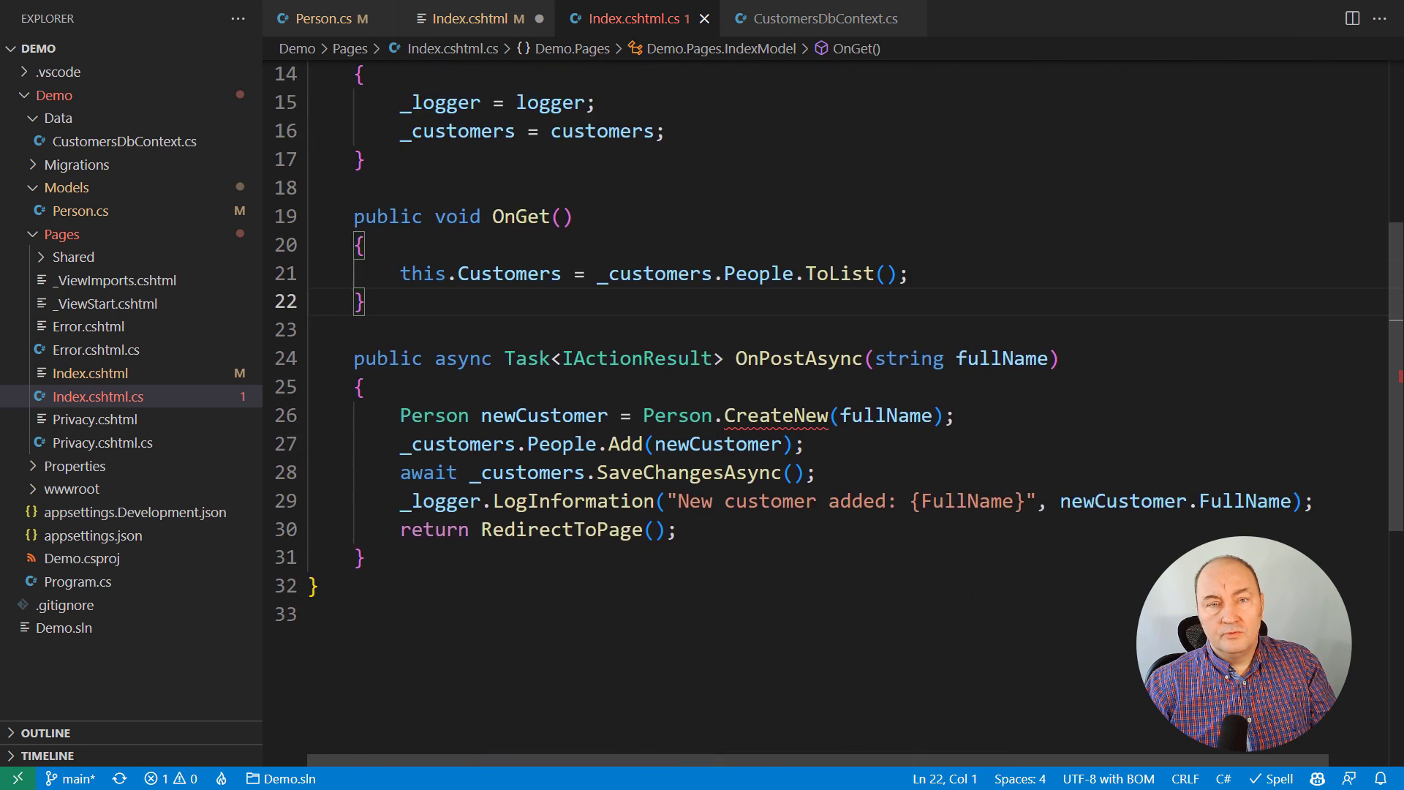
text(, int birthYear)
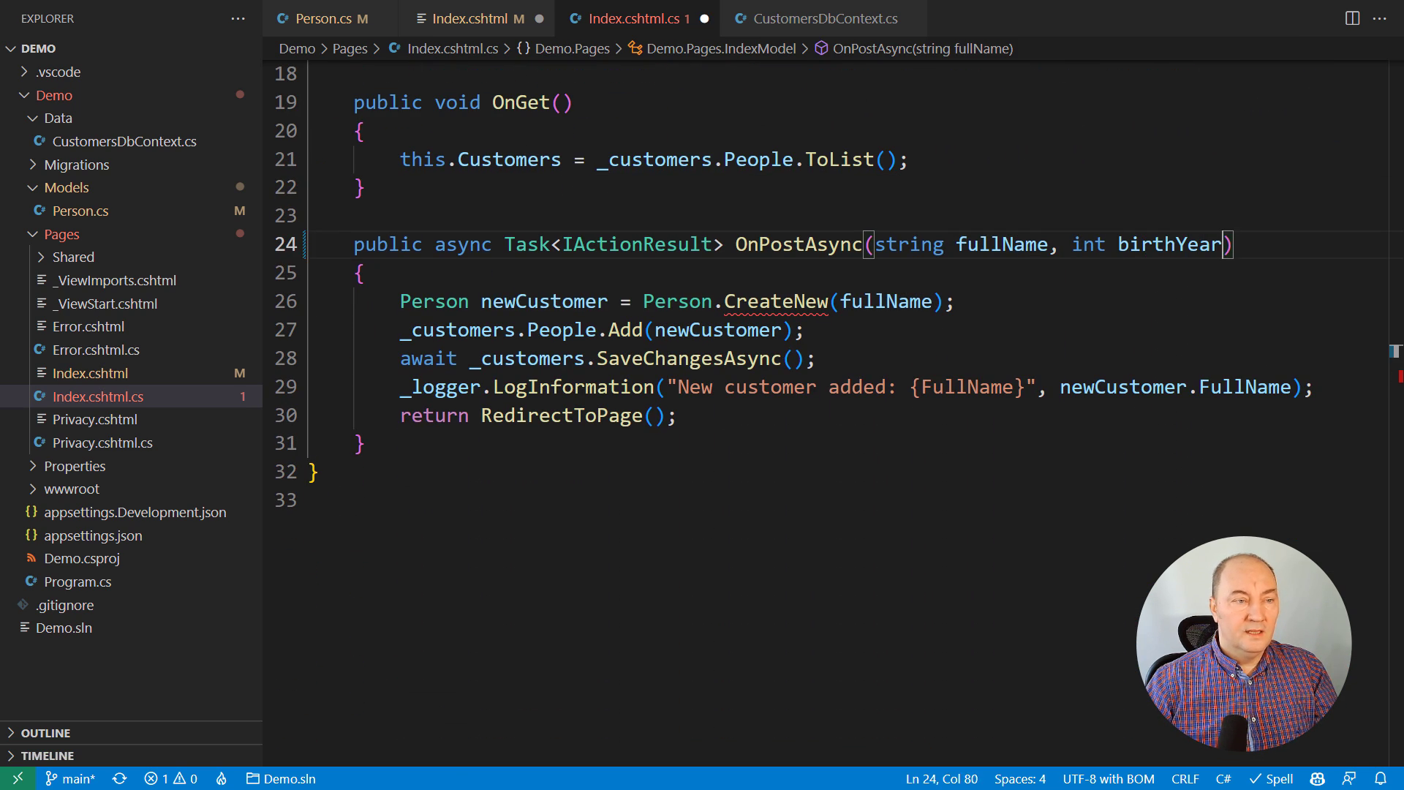
text(, birthYear)
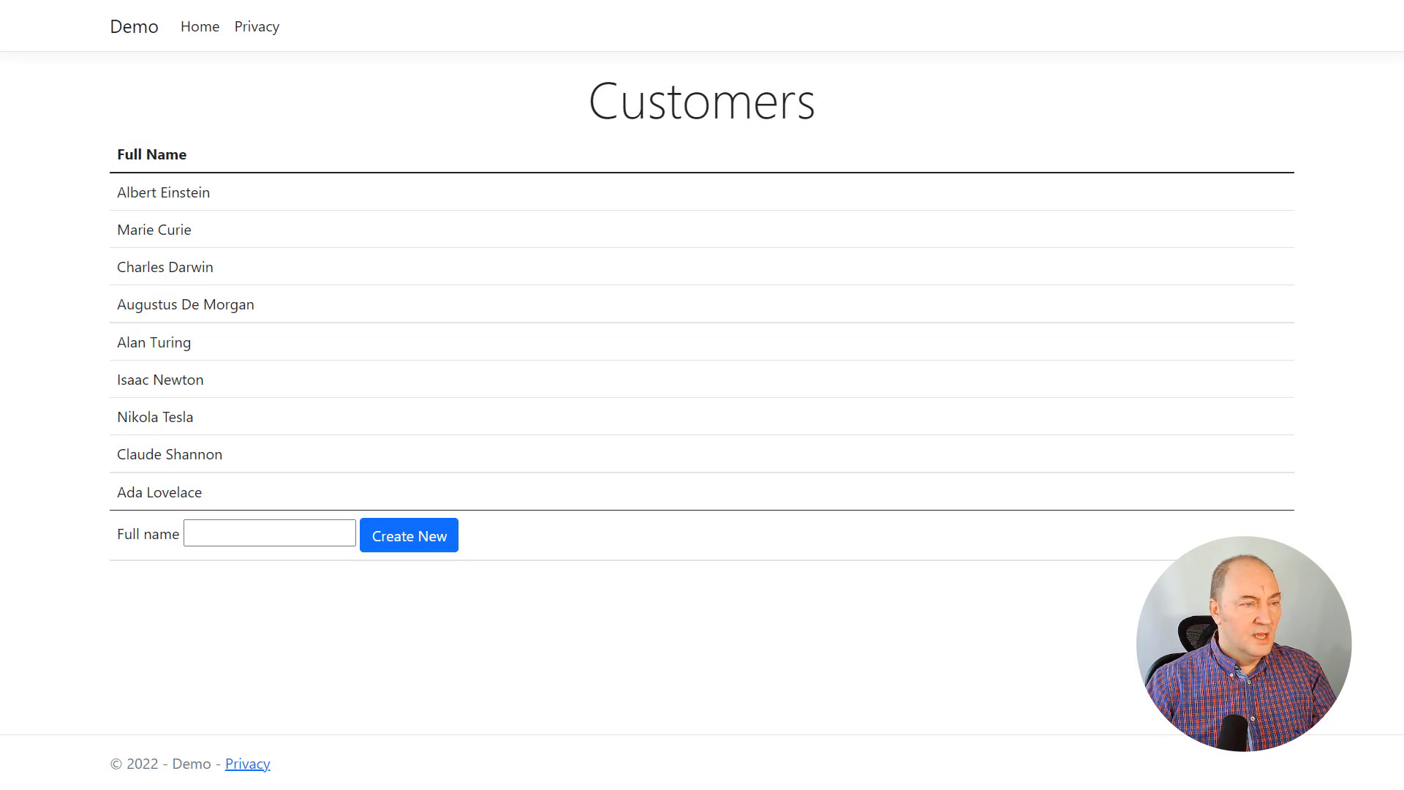
Step: Review the full-name-only Customers list, then switch to CustomersDbContext.cs
click(408, 535)
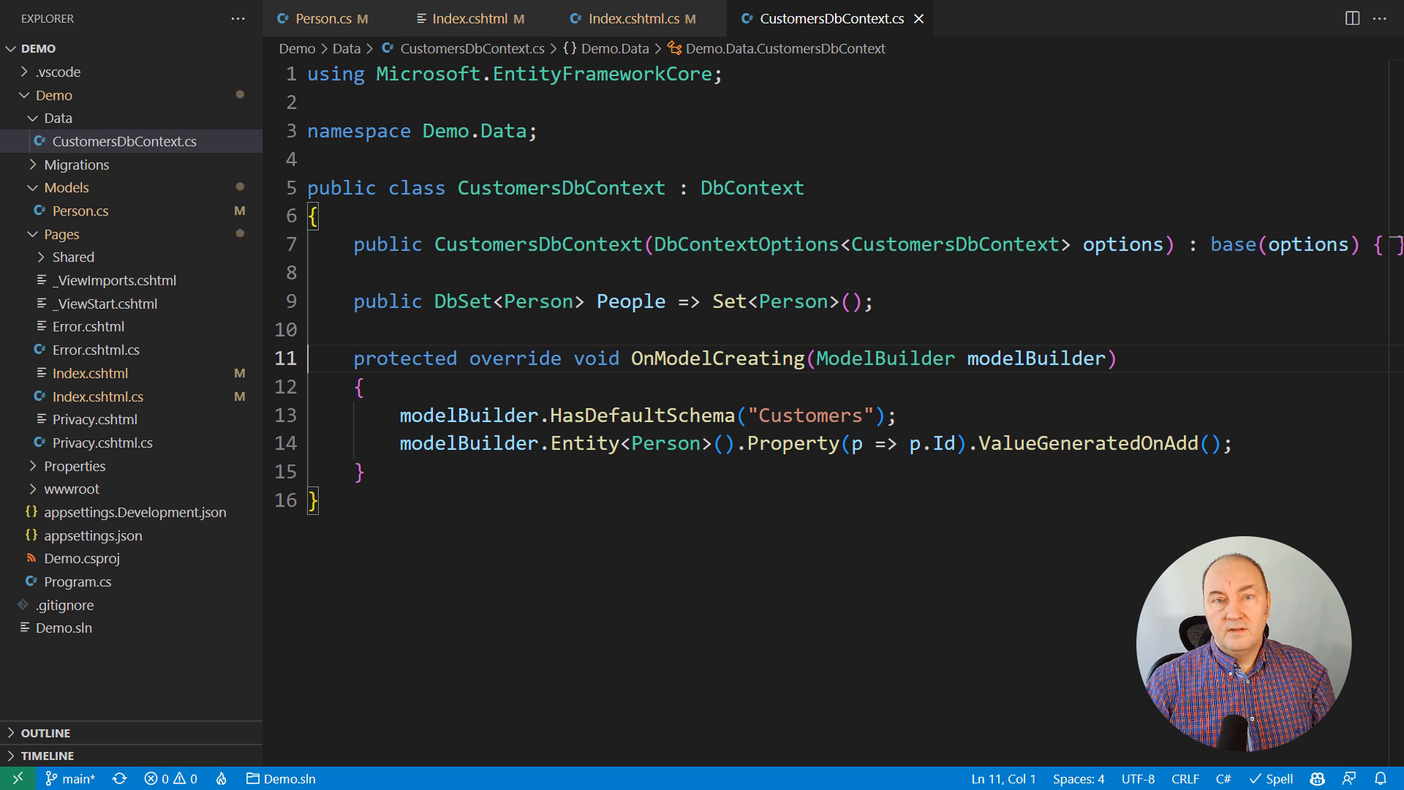
Step: Add modelBuilder.Entity<Person>().Ignore(p => p.BirthYear); inside OnModelCreating
text(mod)
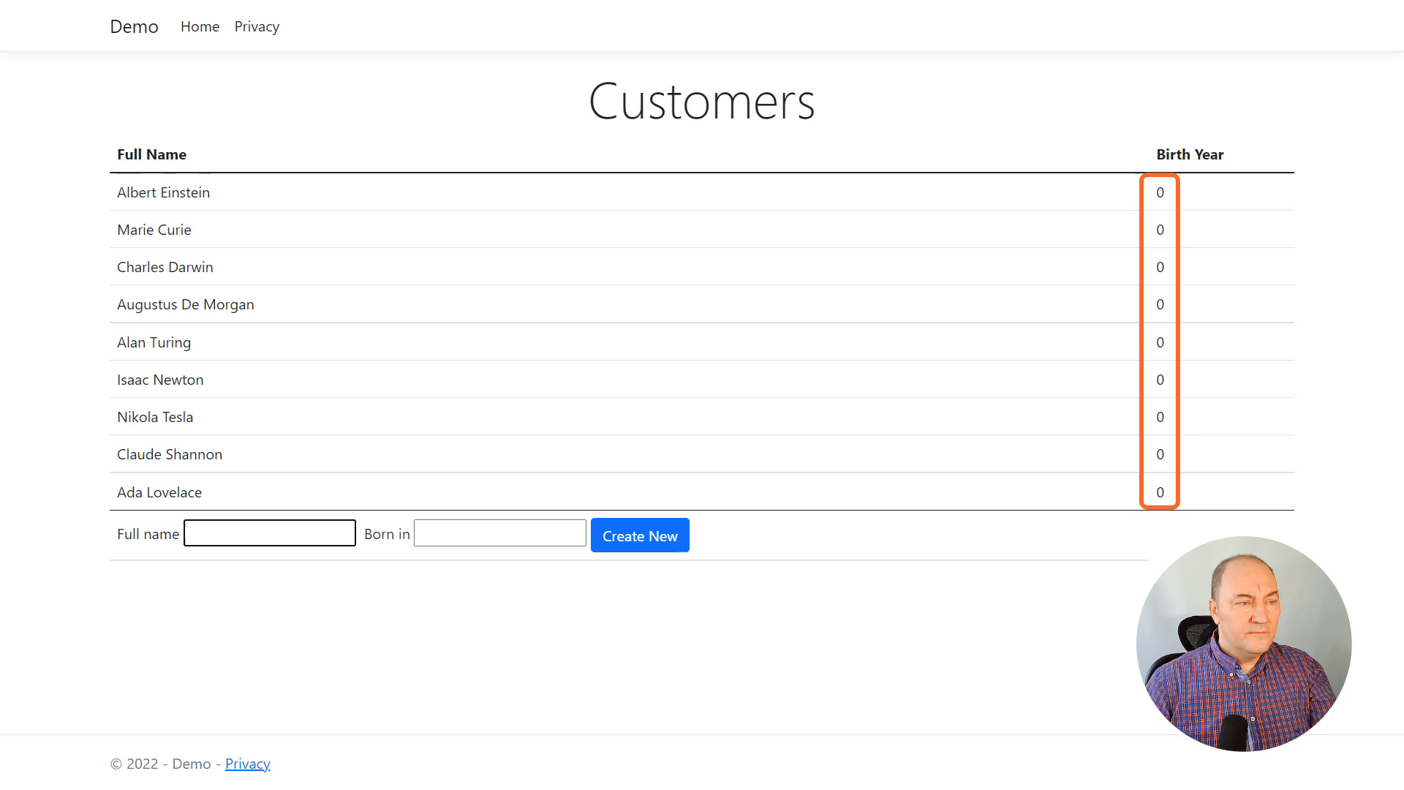
Step: Enter birth year 1571 for Johannes Kepler and save the customer
text(1571)
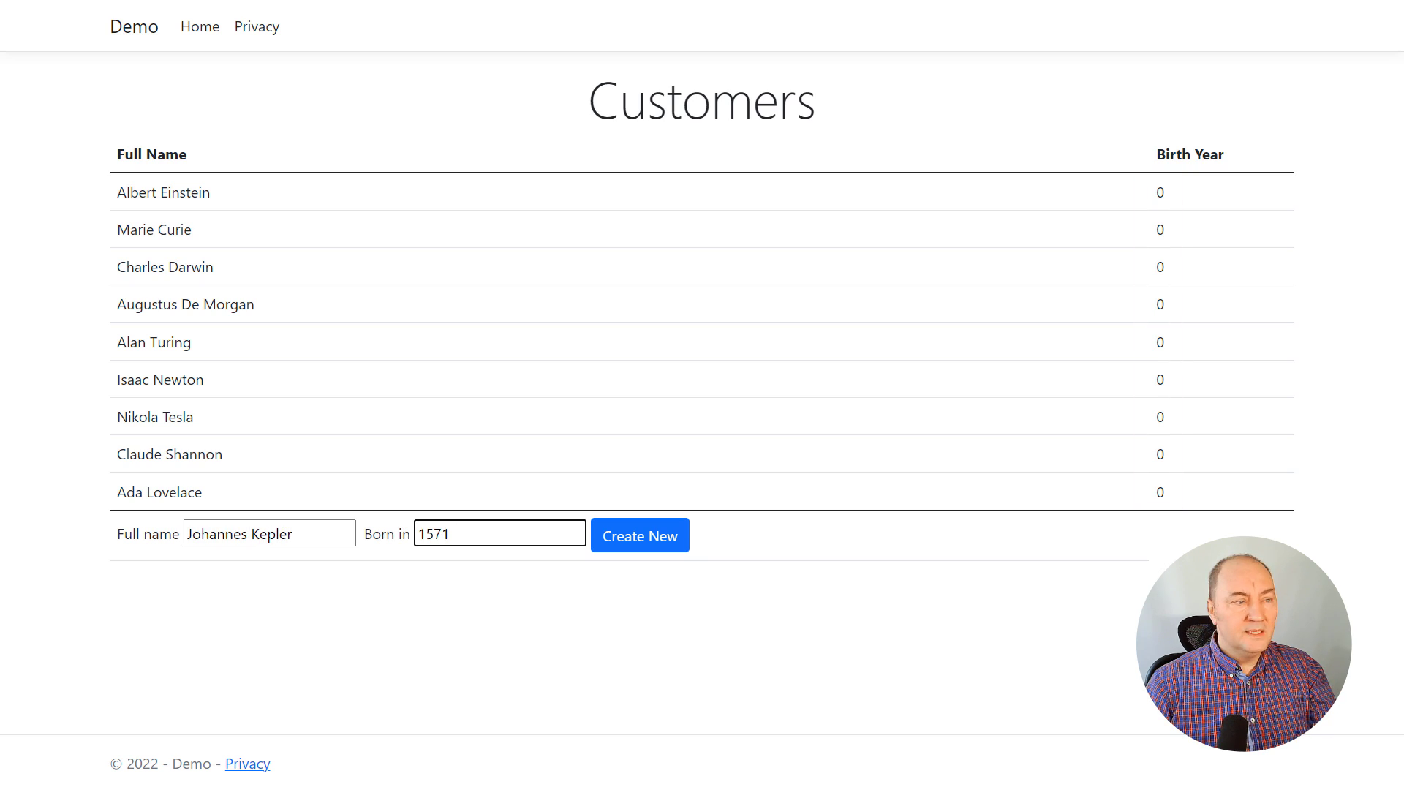
click(639, 534)
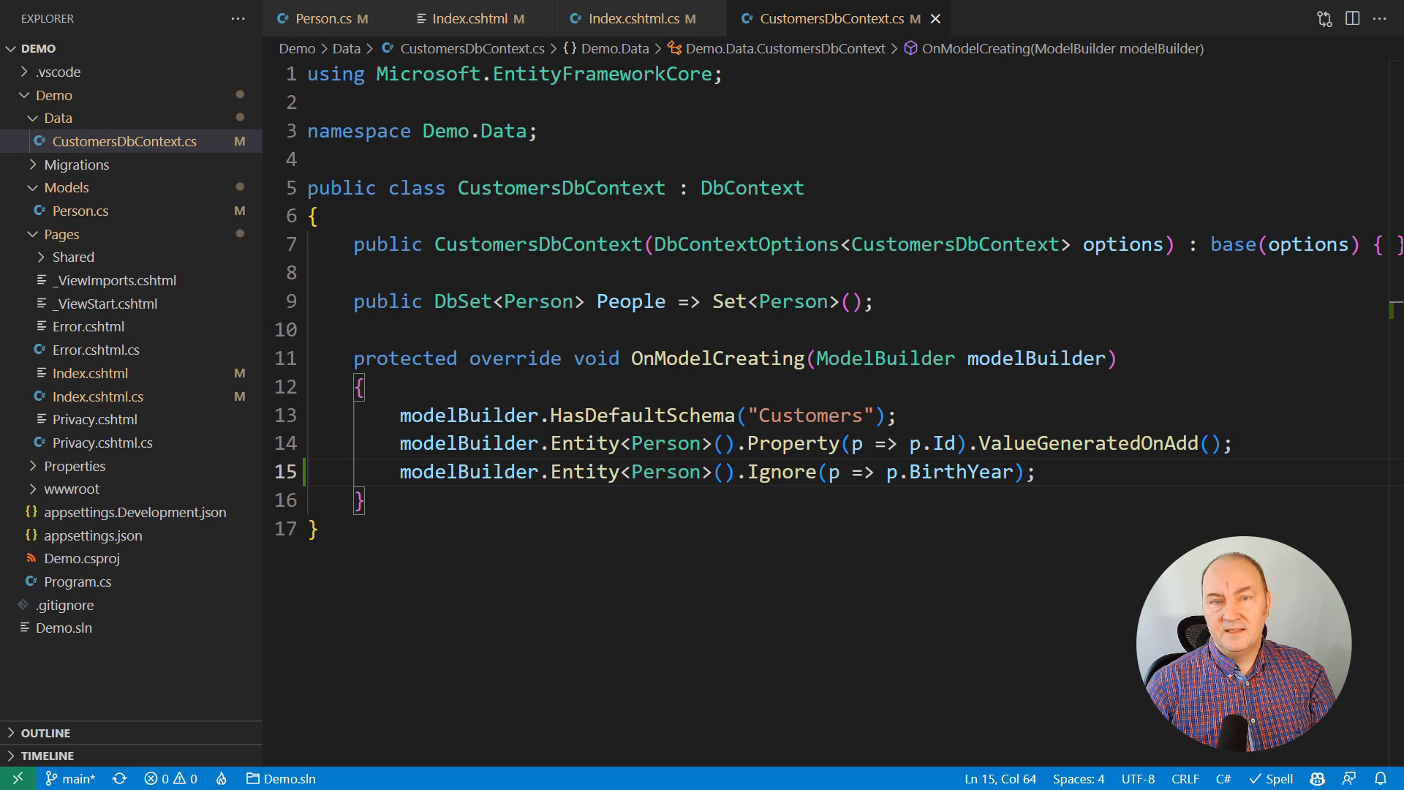
Step: Replace Ignore with Property for BirthYear and append .HasDefaultValue(1900)
double_click(780, 471)
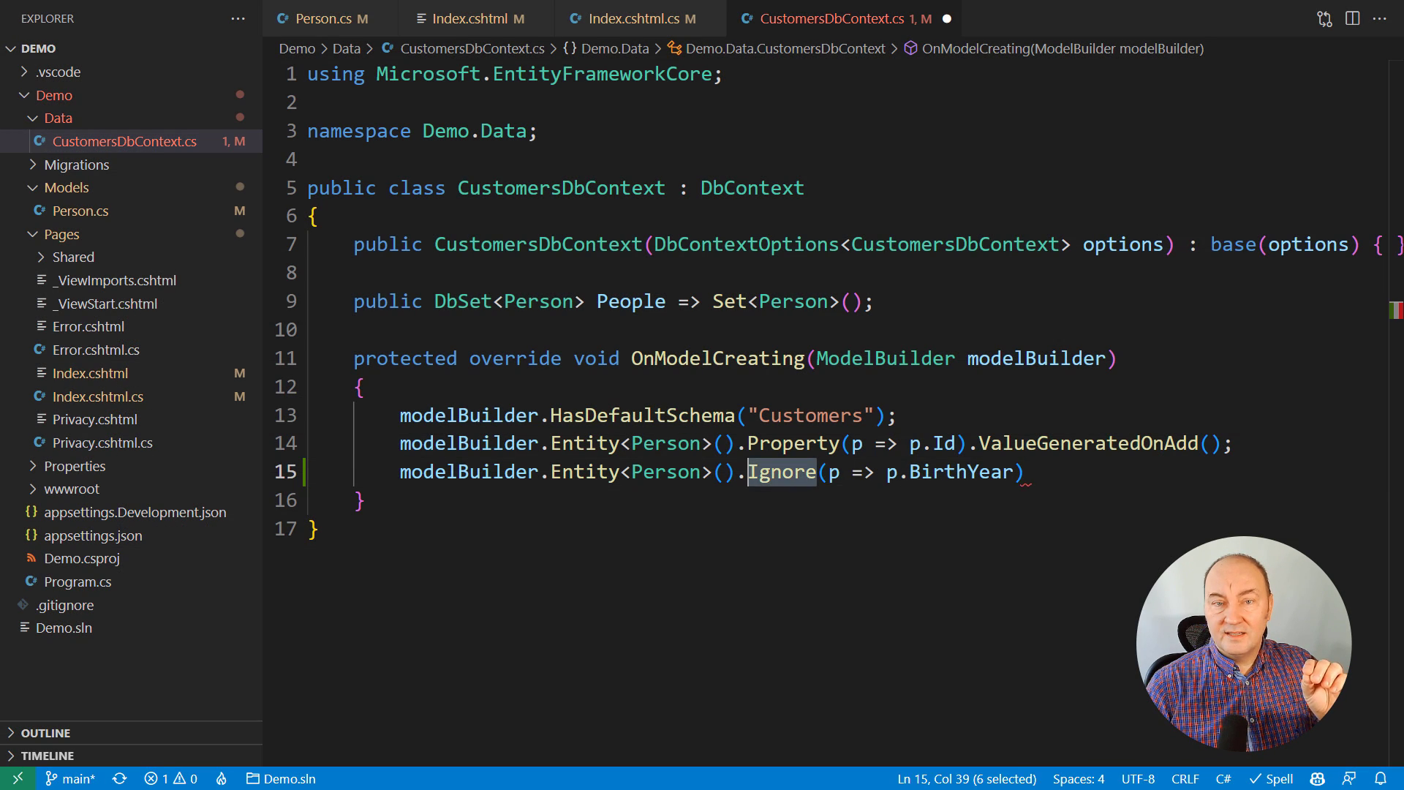
text(Property)
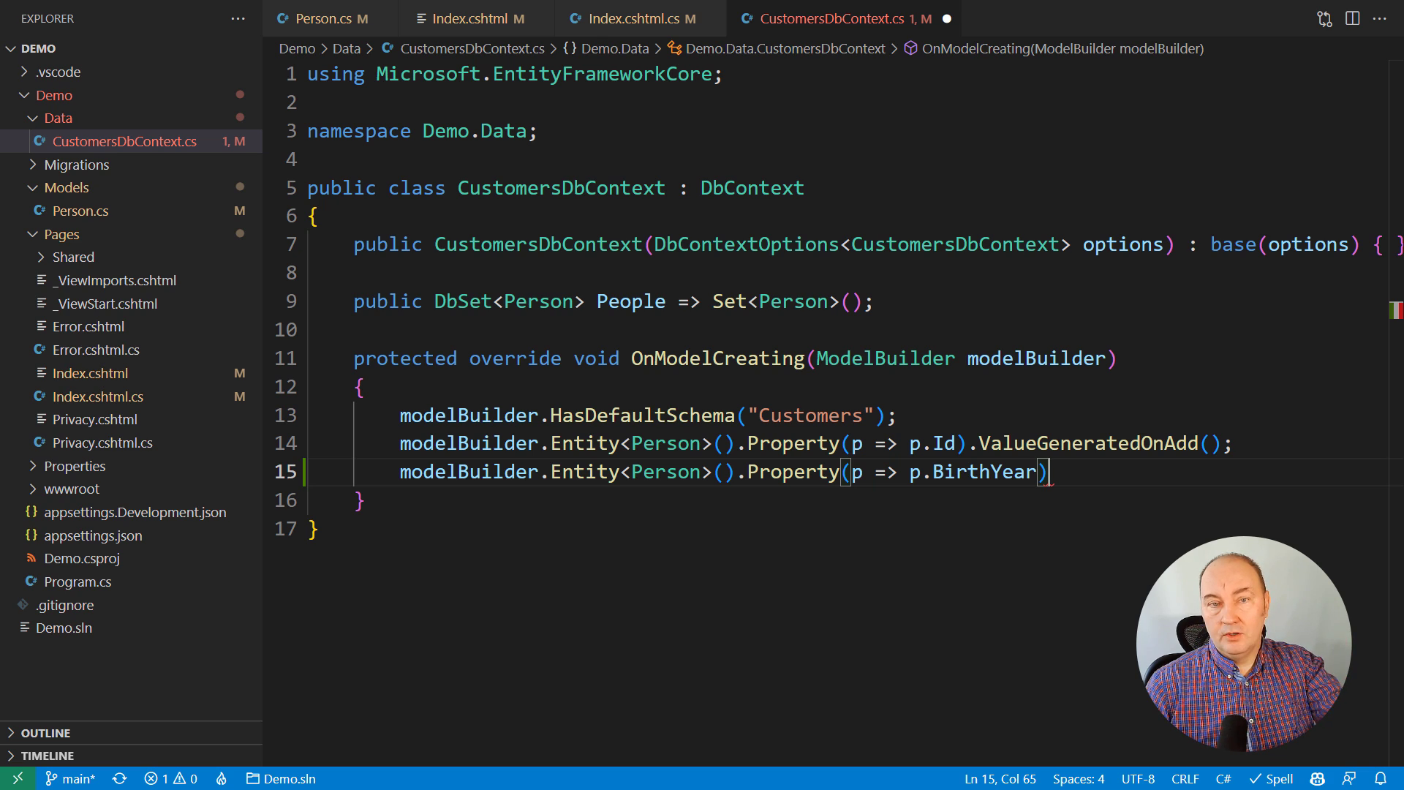
text(.HasDefaultValue(1900);)
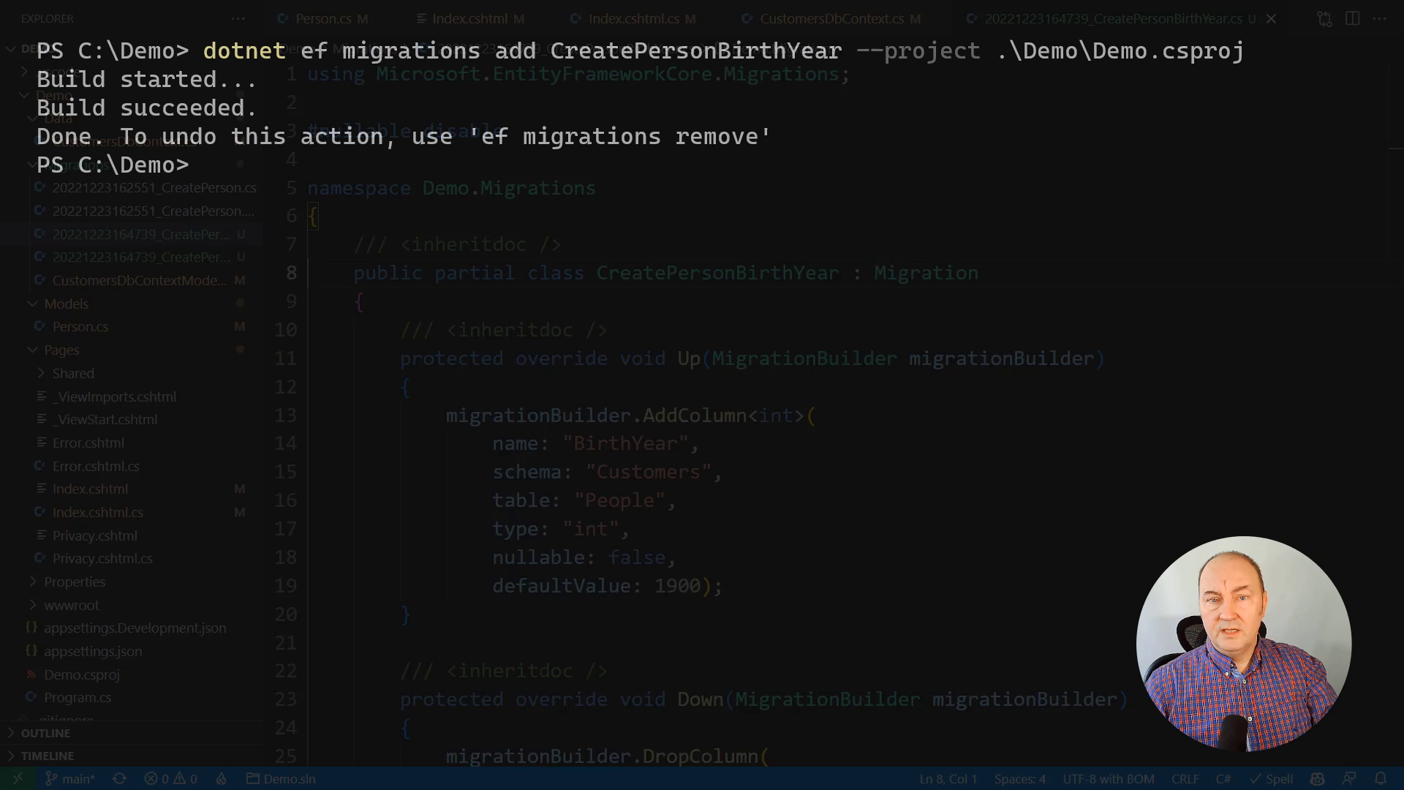
Step: Generate an idempotent migration script from CreatePerson to CreatePersonBirthYear and review the output
text(dotnet ef migrations script)
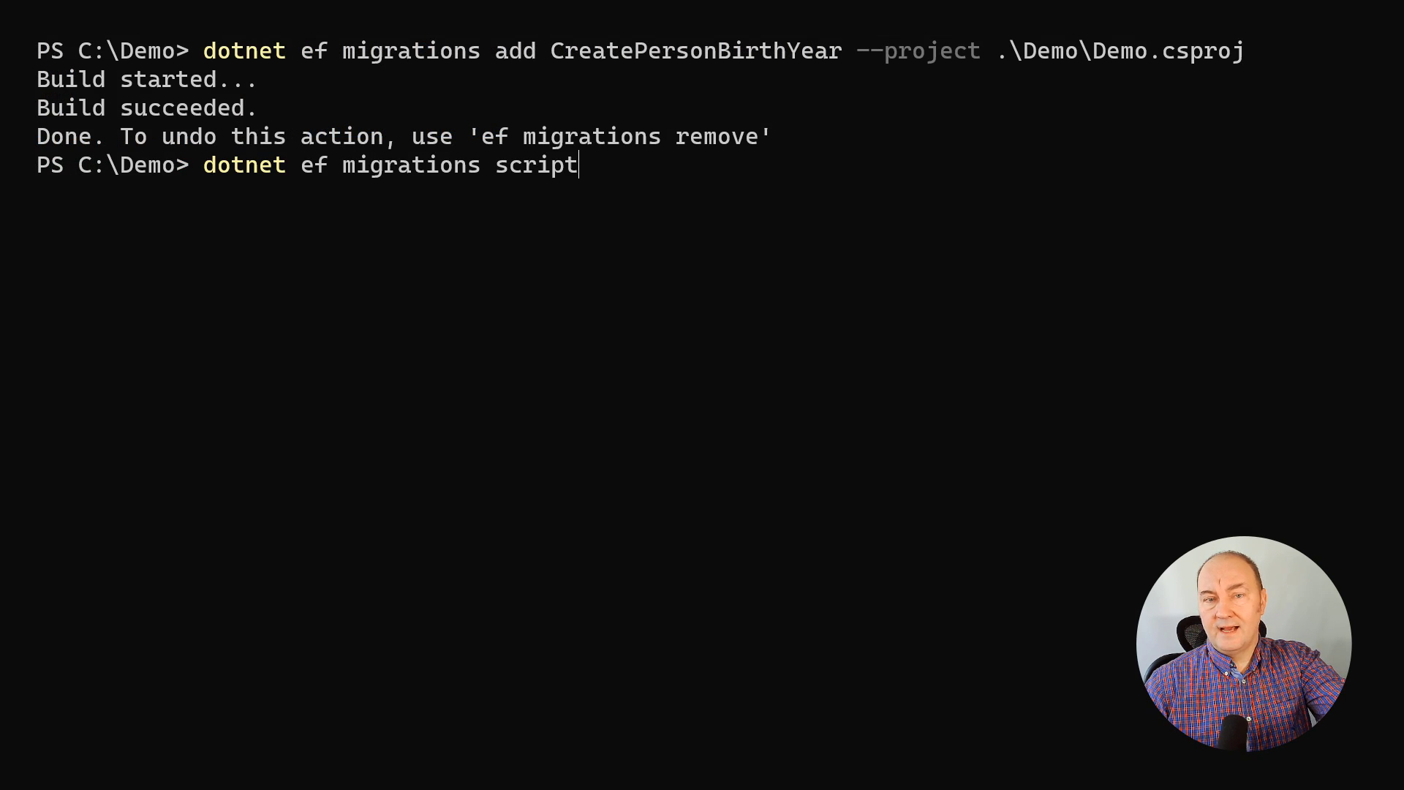
text(CreatePerson CreatePersonBirthYear --project Demo\Demo.csproj --idempotent)
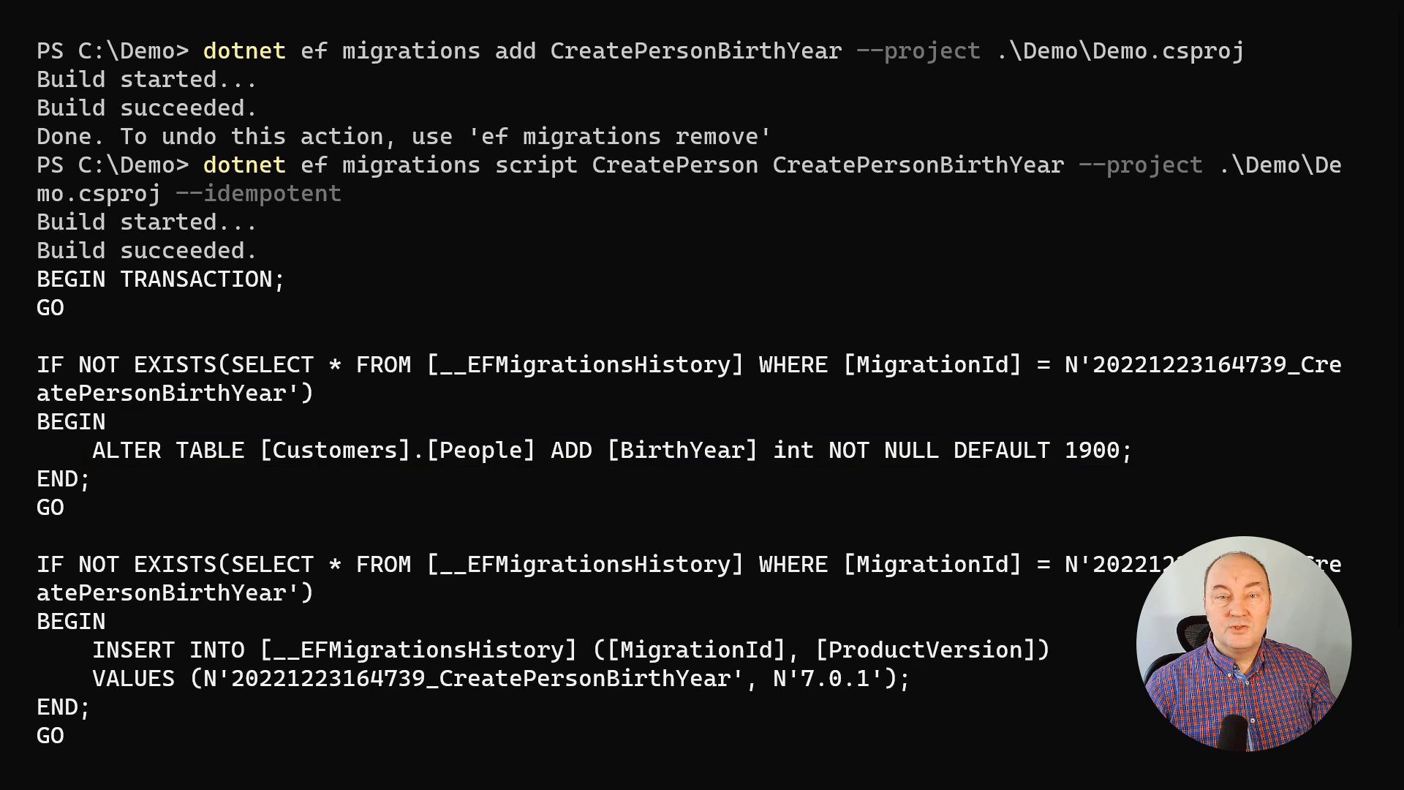
scroll(down, 3)
text(dotnet ef database update --project .\Demo\Demo.csproj)
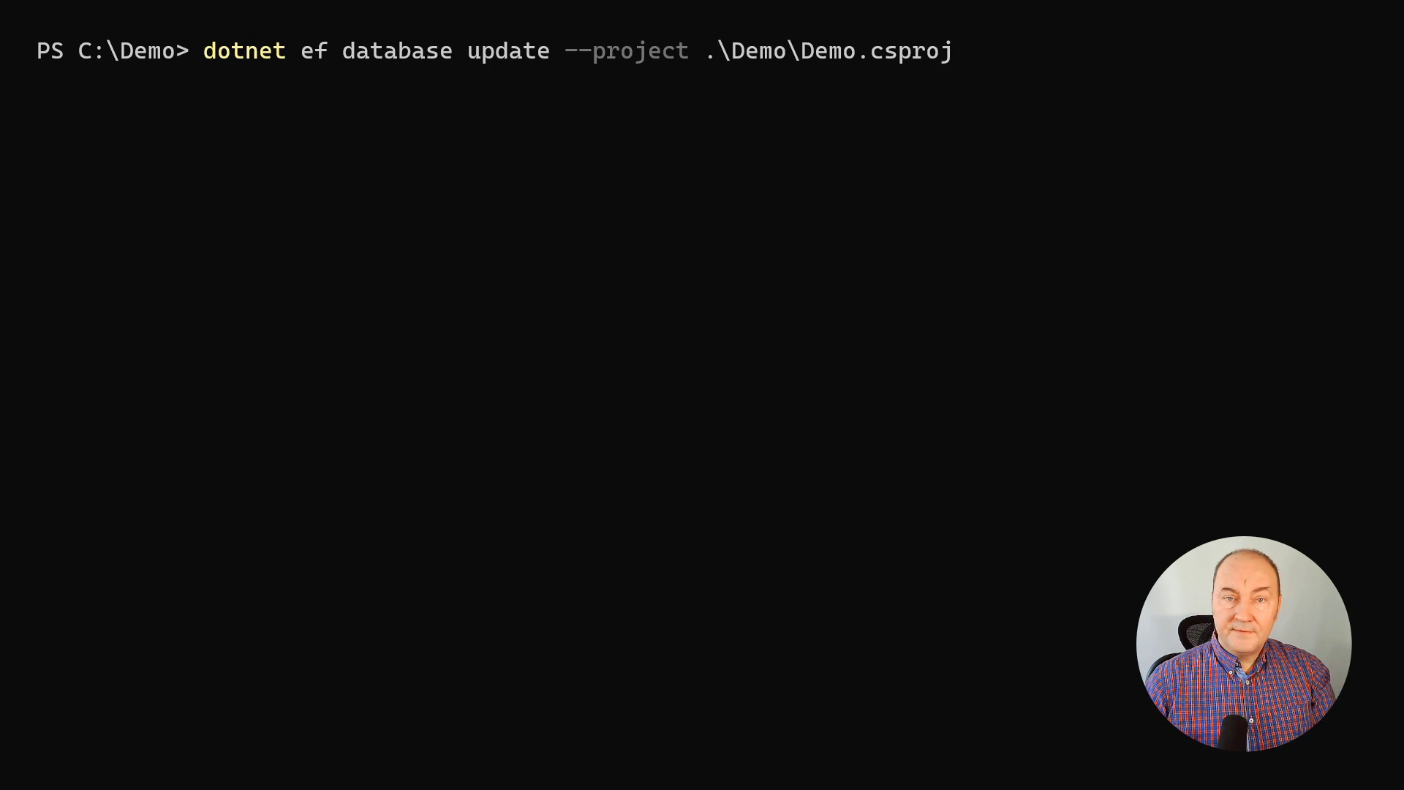
Step: Apply the BirthYear migration to the database and check out commit 2359b168
text(git lo)
key(Enter)
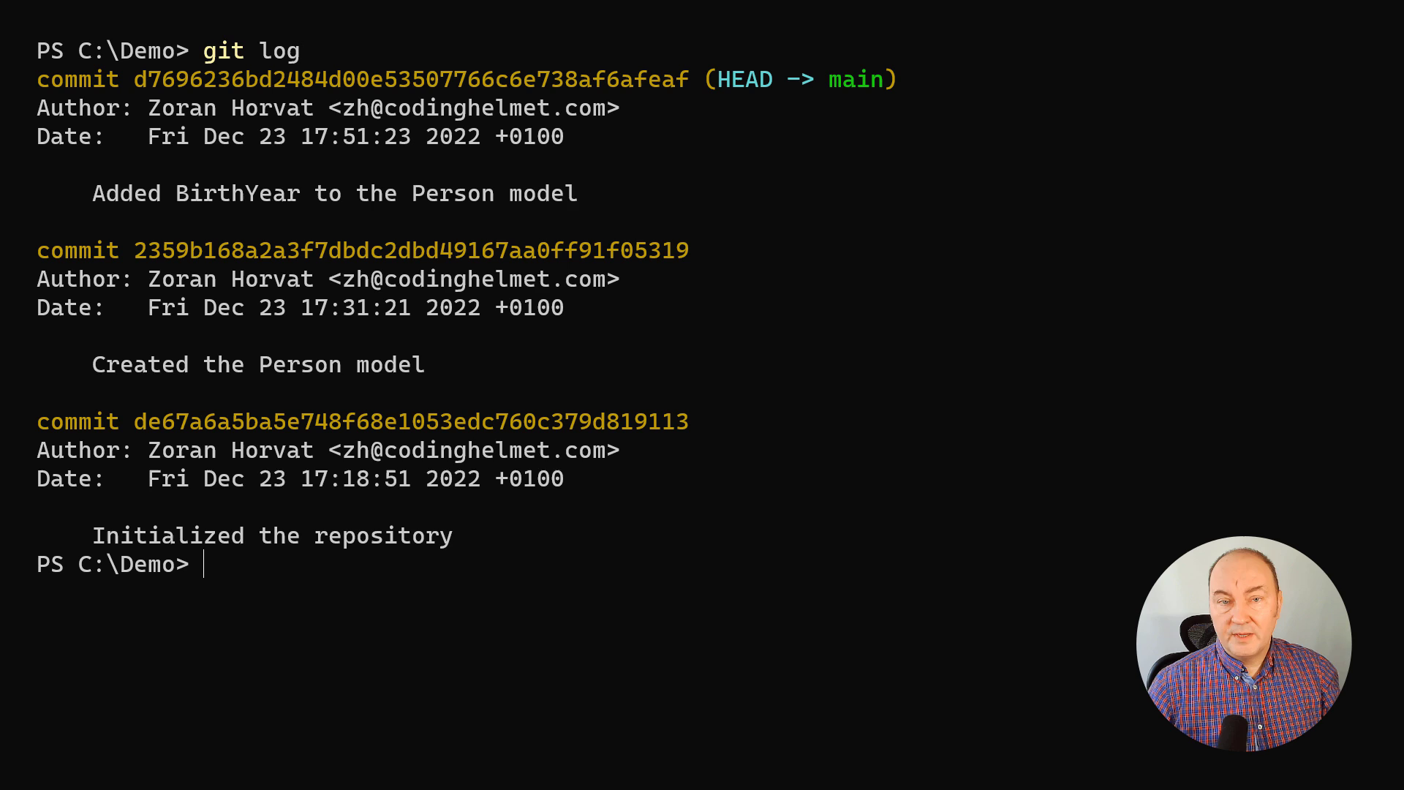
text(git checkout 2359b168)
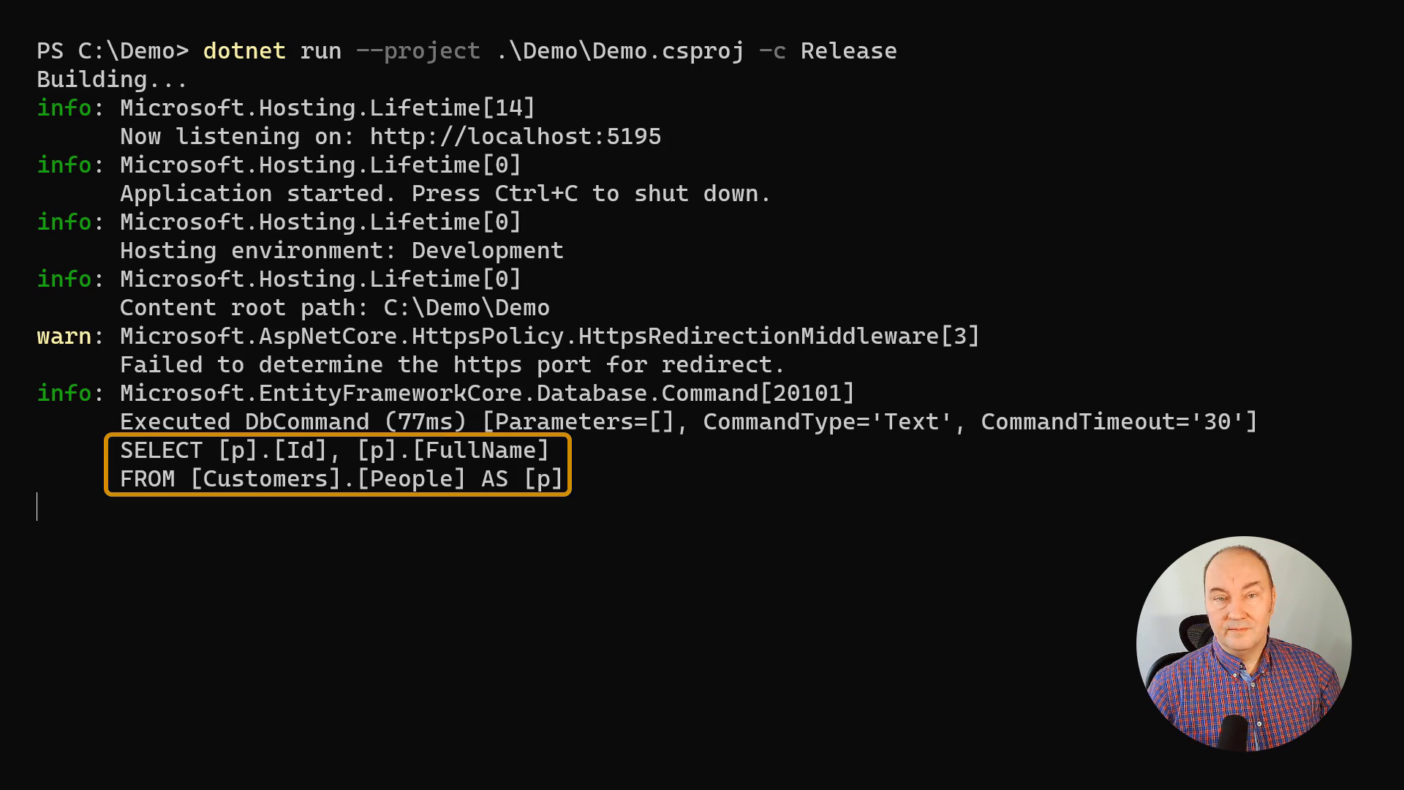
Step: Scroll the Demo Customers page to confirm all eleven customers show Birth Year 1900
scroll(down, 3)
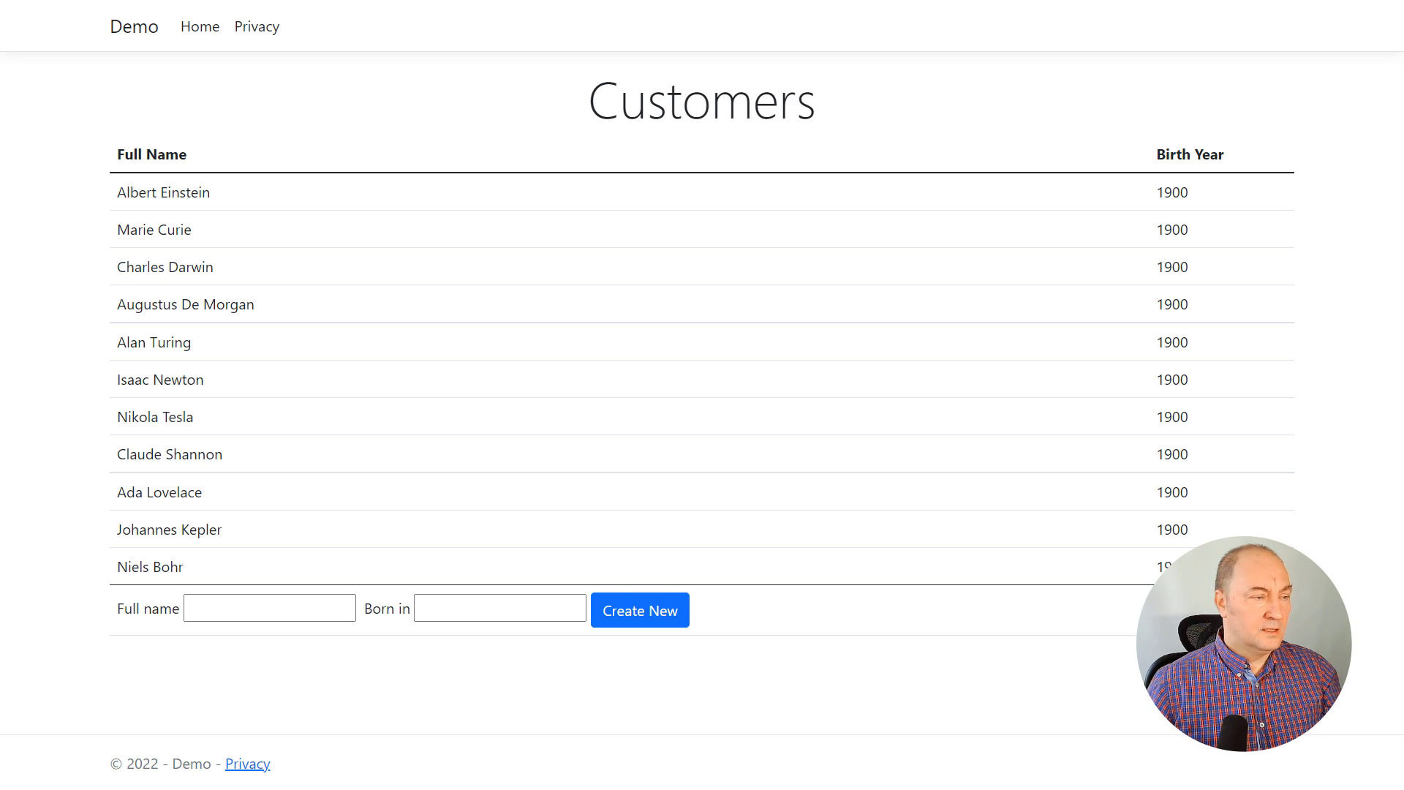
Step: Create customer Edsger Dijkstra with Born in 1930
text(1930)
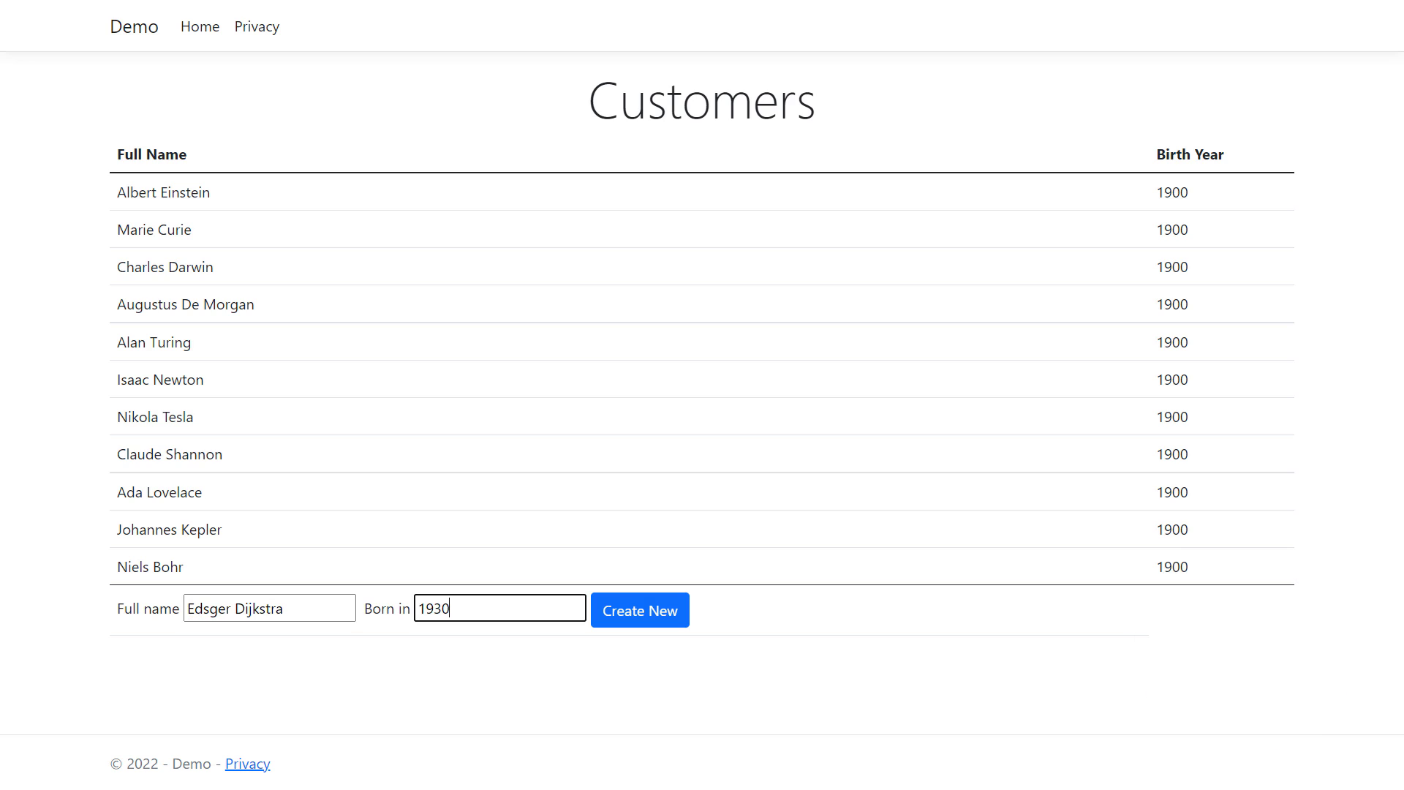
click(639, 609)
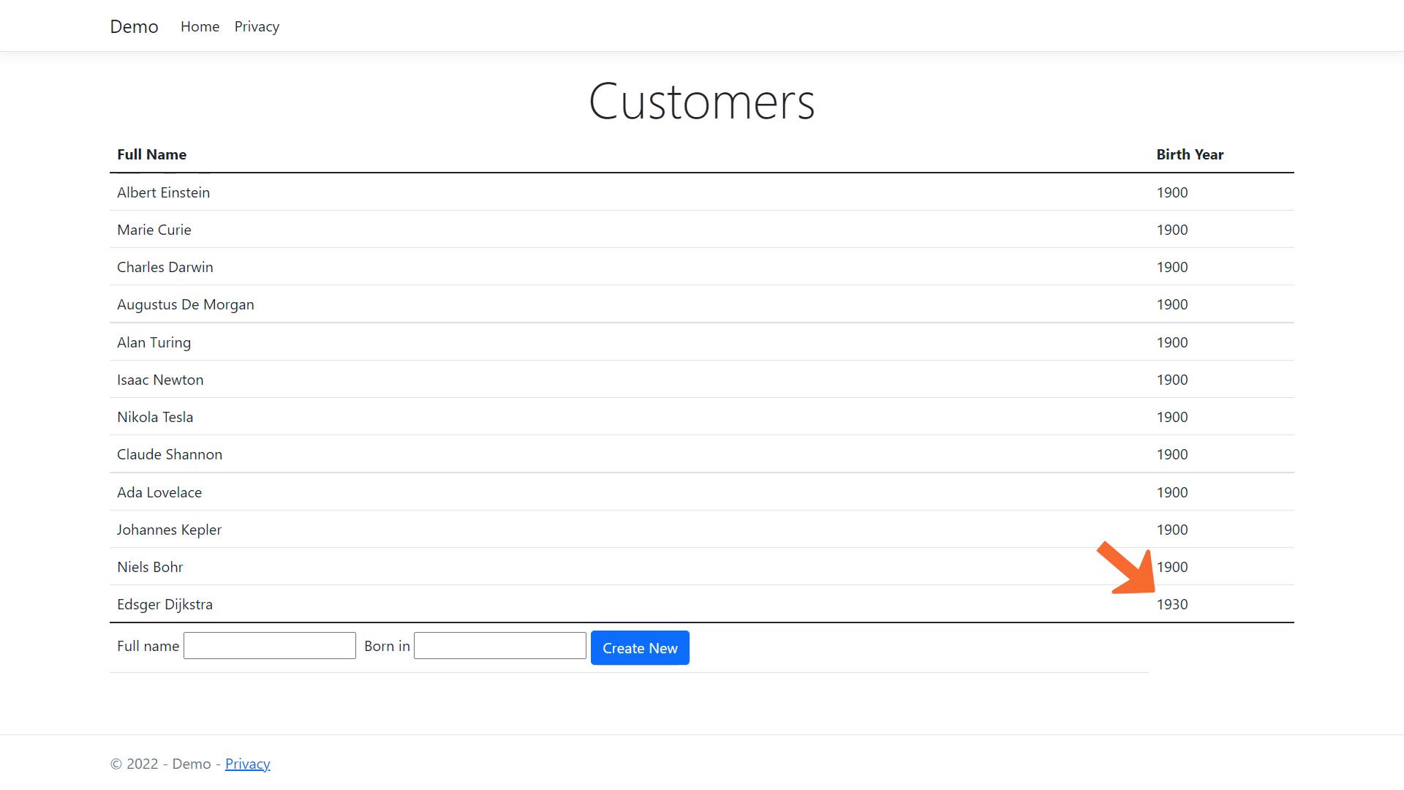